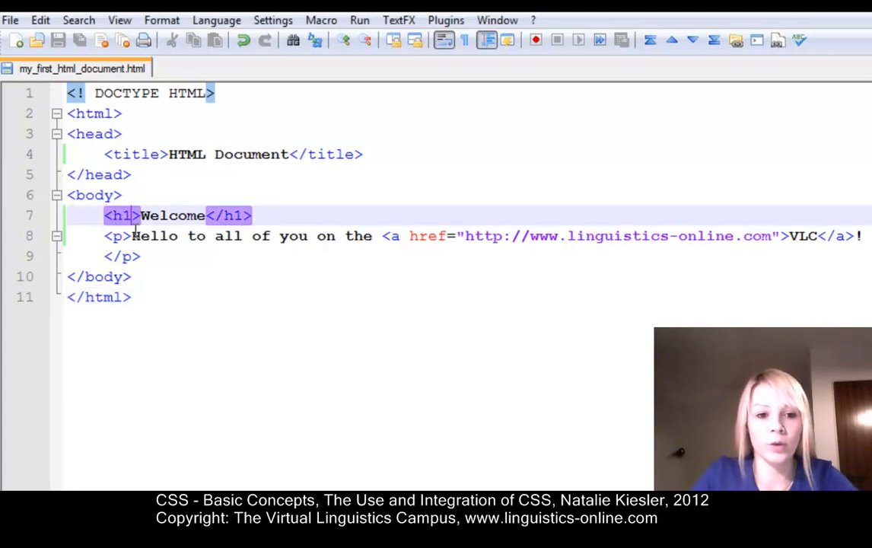
- Add style="color: purple; font-size: 22pt; border: 1px solid #006699;" inside the h1 tag
text(" ")
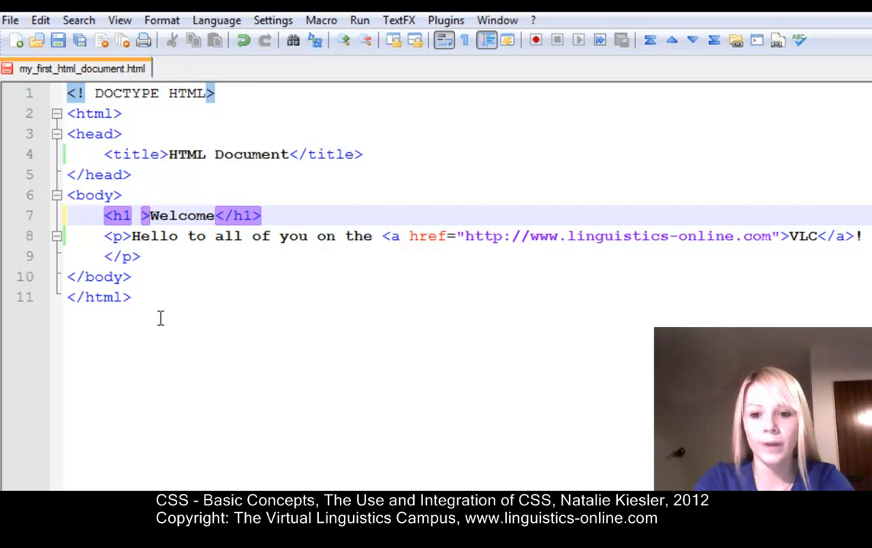
text(style="colo)
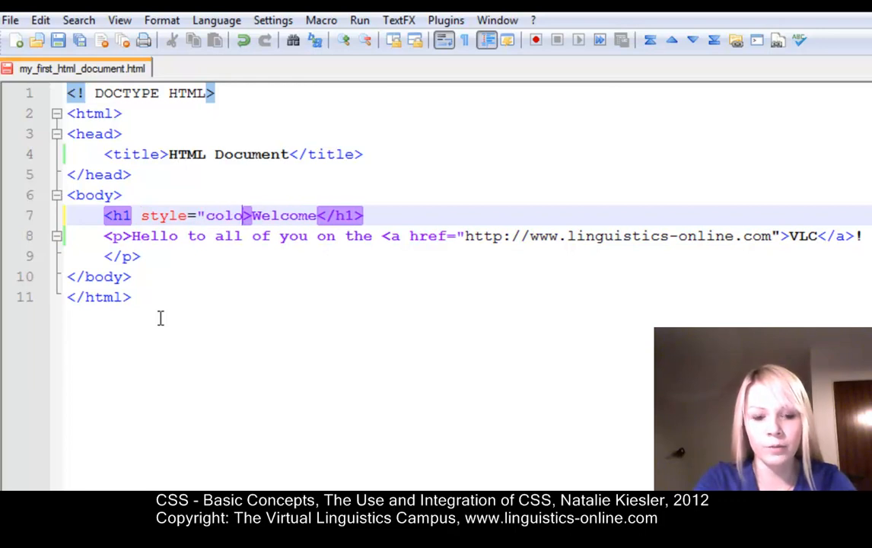
text(r:)
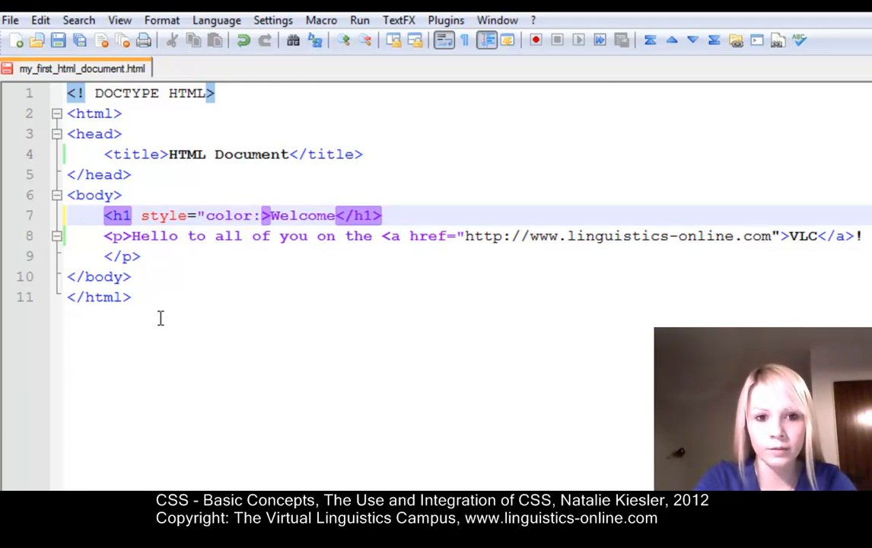
text(purple; font-size: 22)
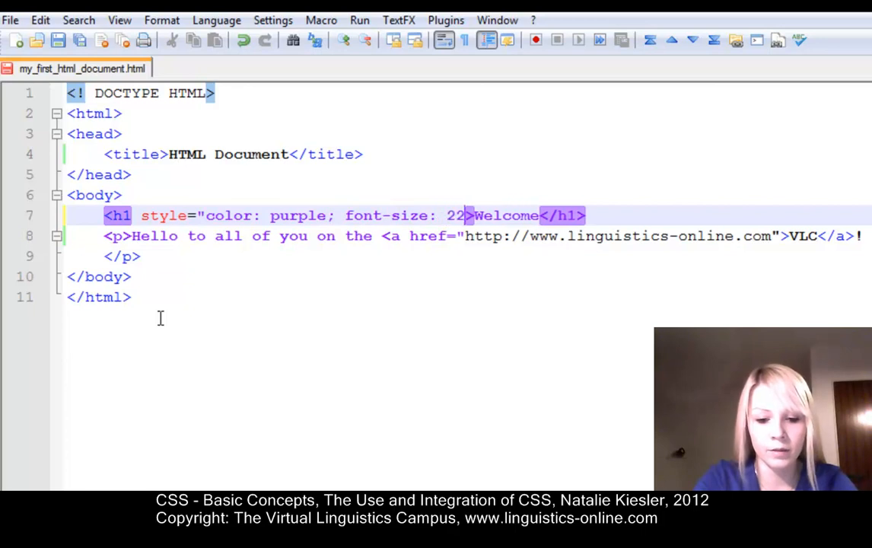
text(pt;)
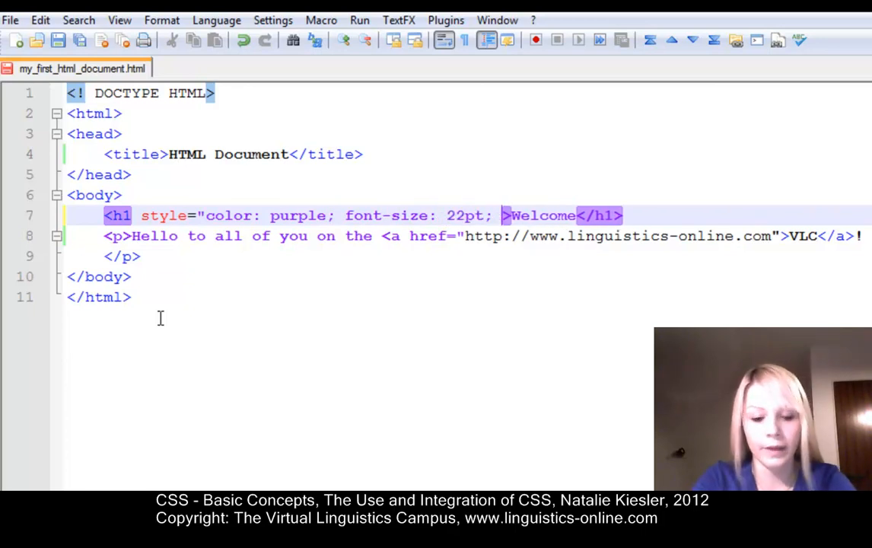
text(border:)
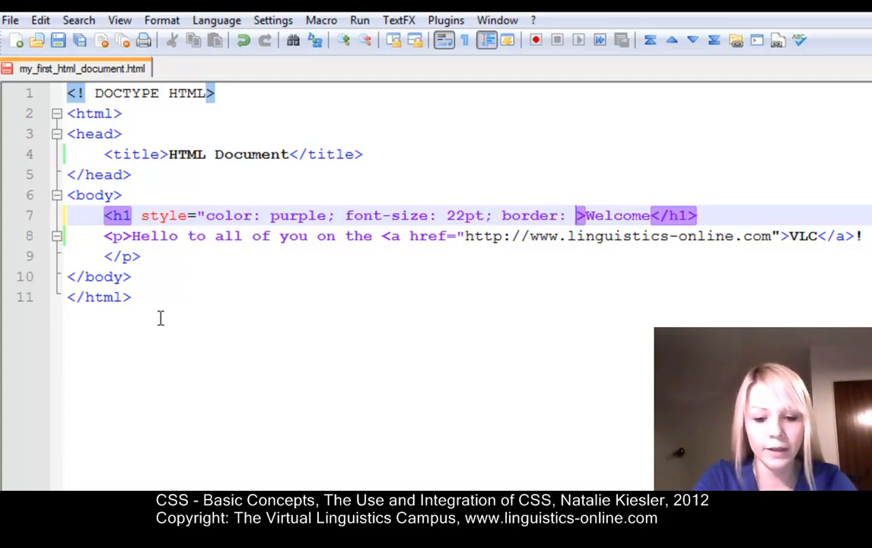
text(1px)
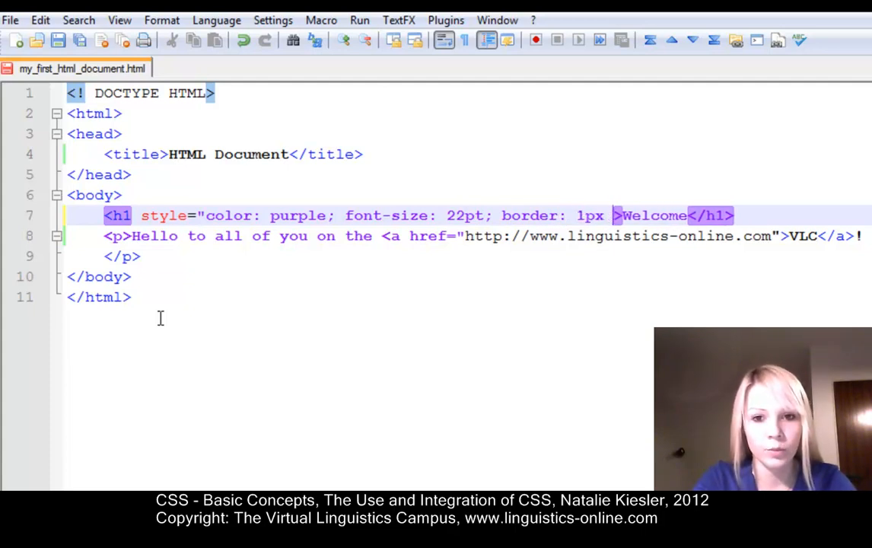
text(s)
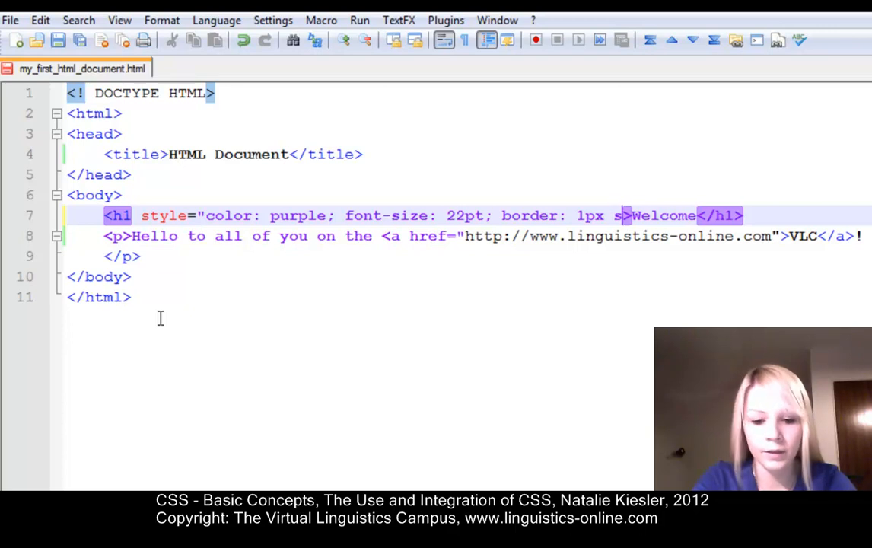
text(olid)
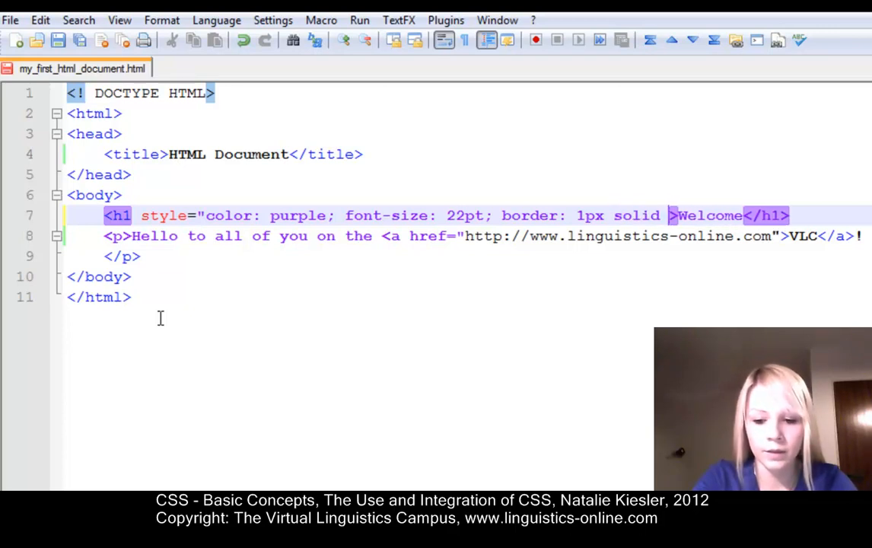
text(#)
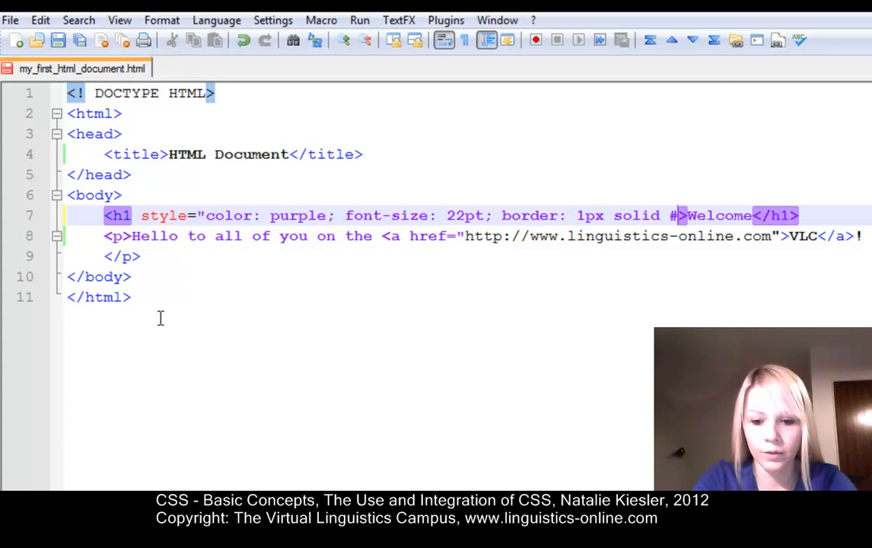
text(00)
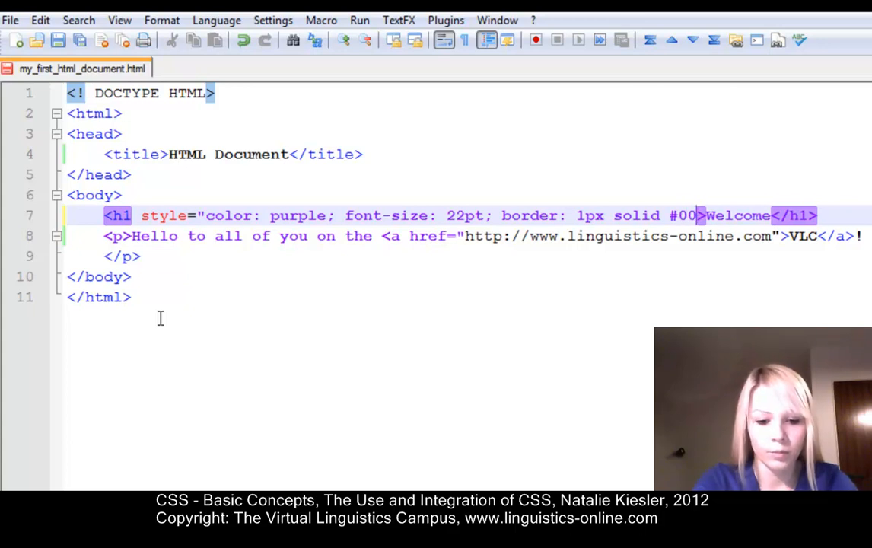
text(99;")
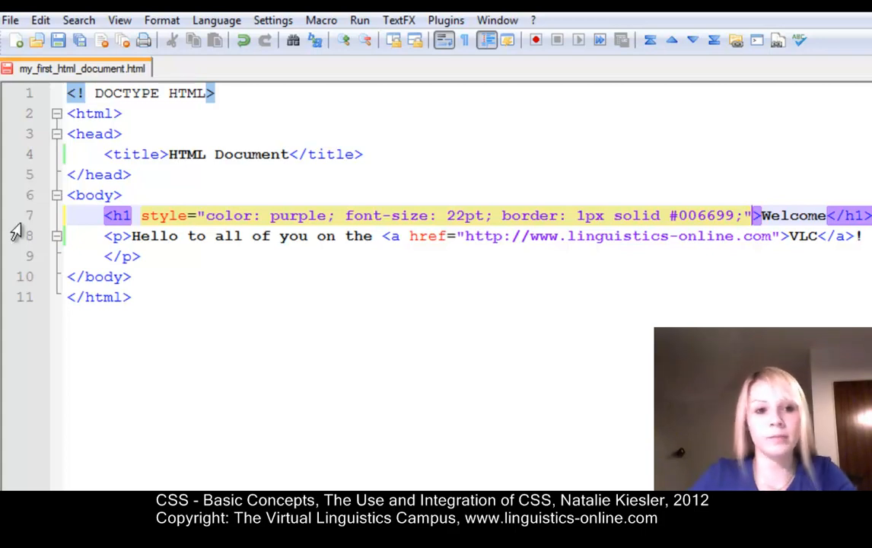
- Reload the page in Firefox to show the purple, bordered Welcome heading
click(11, 20)
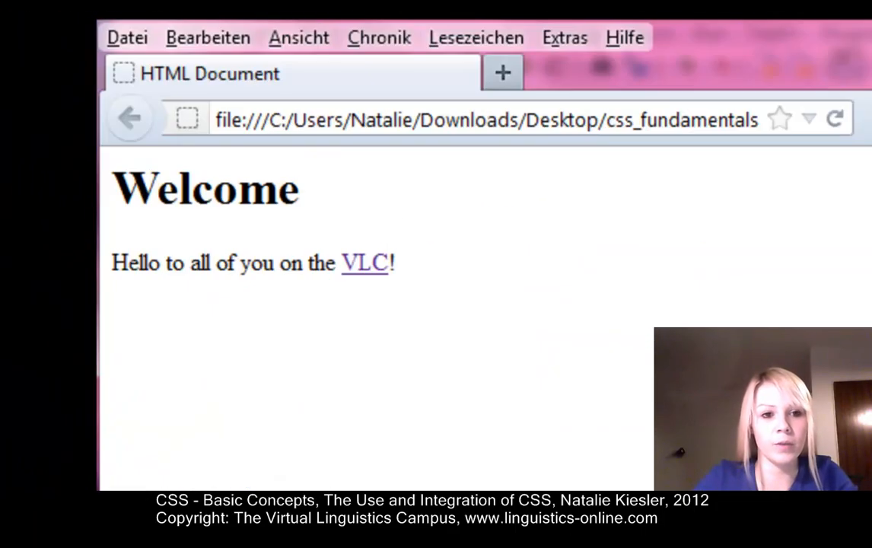
click(833, 119)
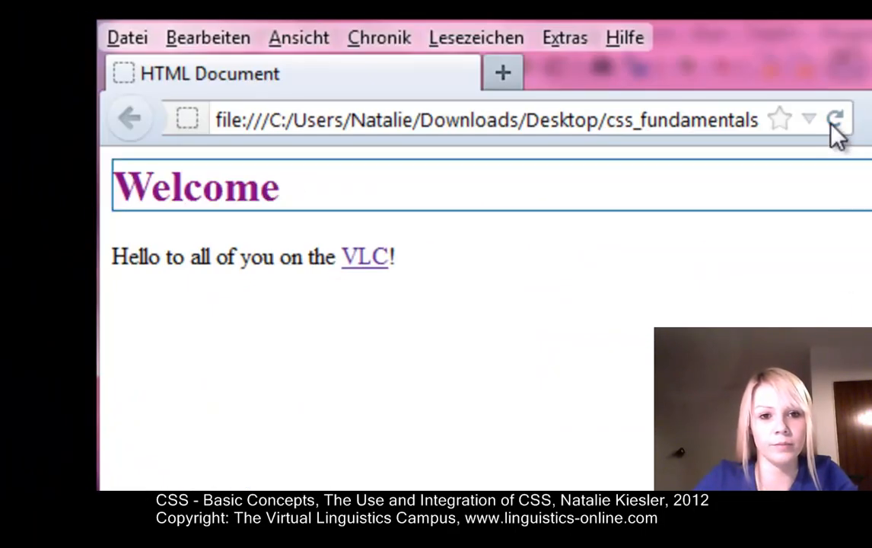
mouse_move(540, 183)
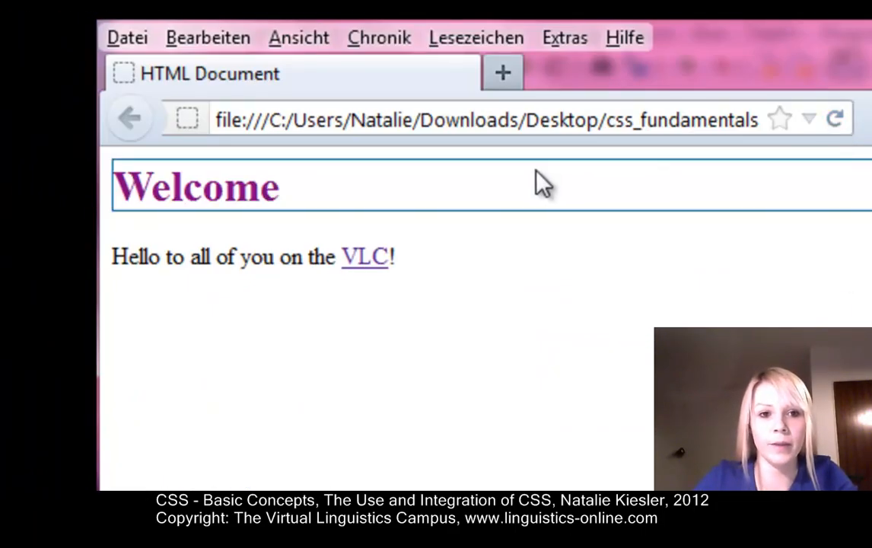
mouse_move(601, 241)
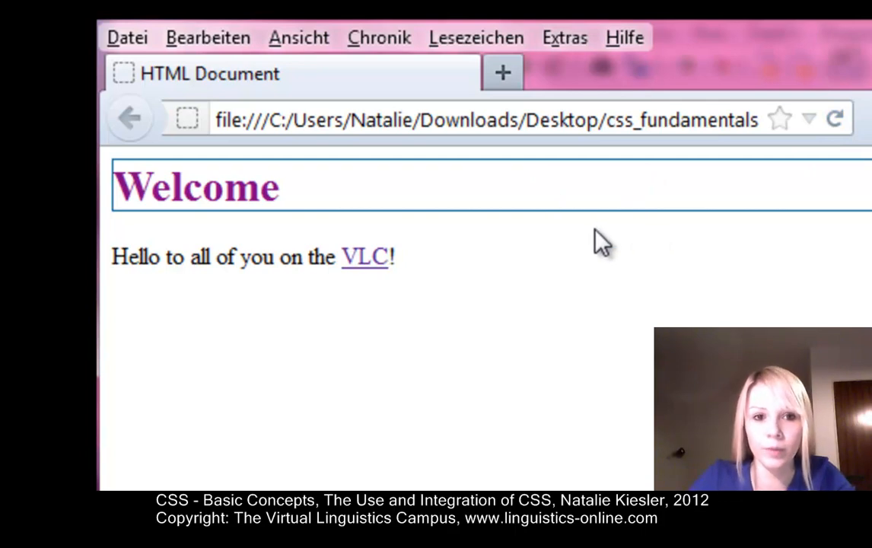
mouse_move(494, 225)
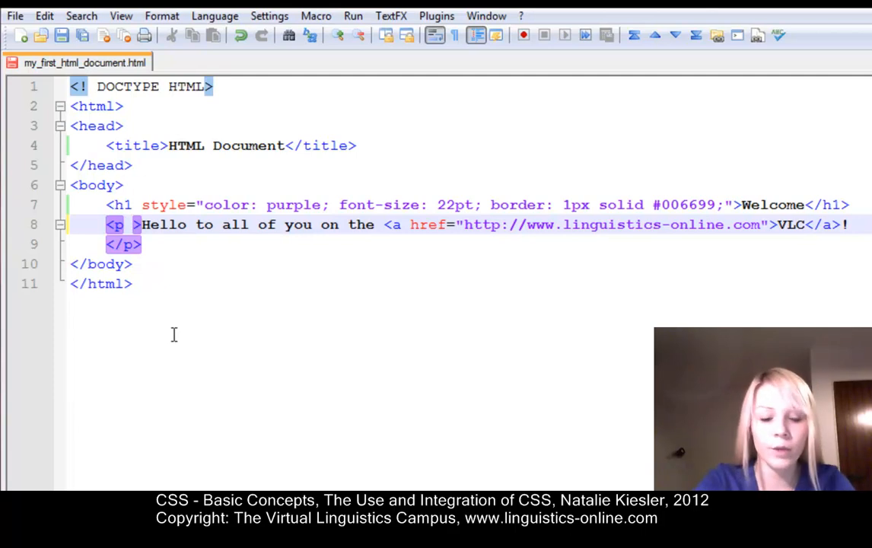
- Add style="font-family: Verdana, Geneva, sans-serif" inside the p tag
text(style="font-fam)
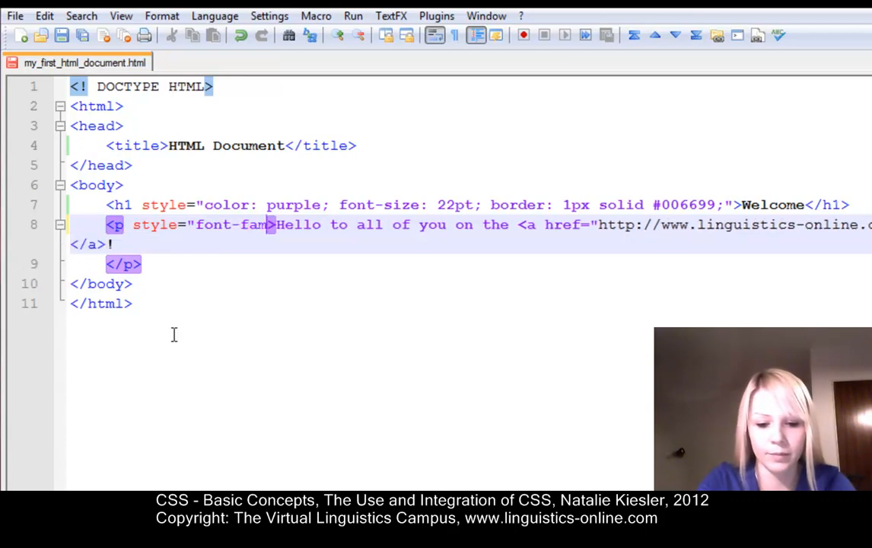
text(ily:)
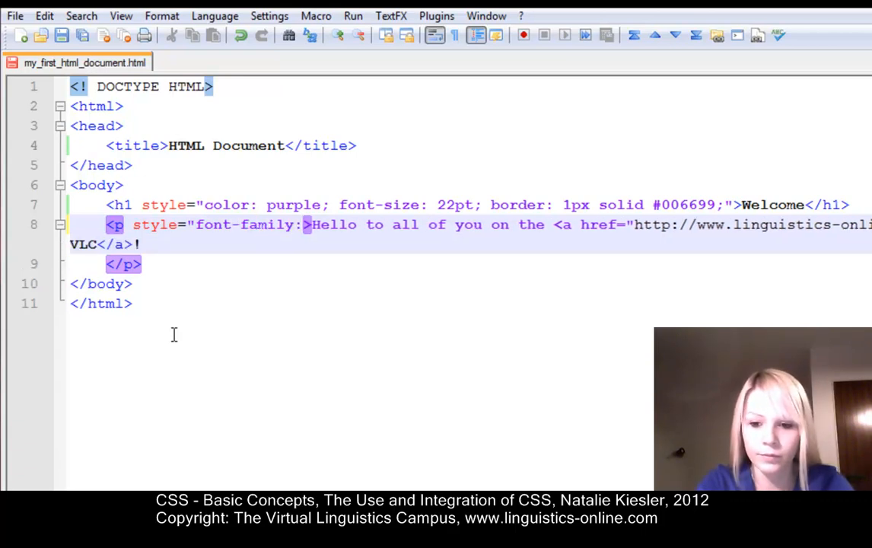
text(Verdana)
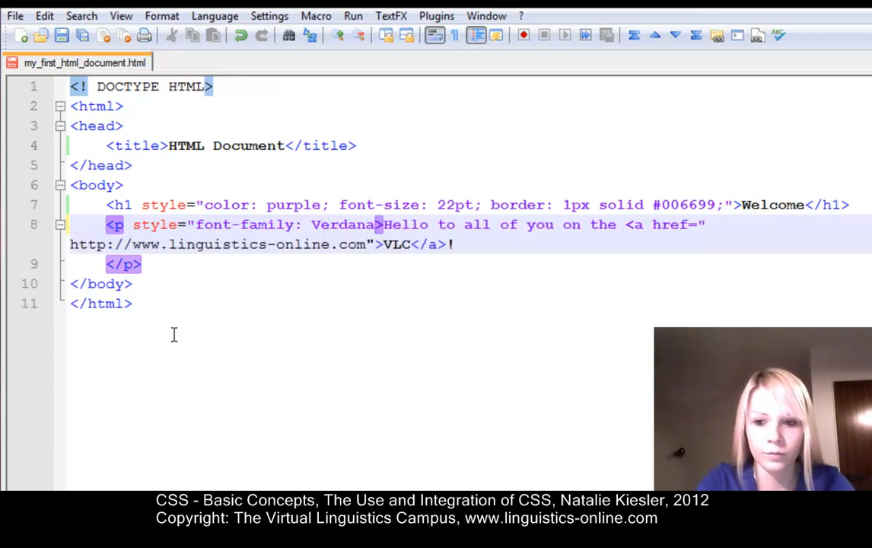
text(, Geneva, sans-serif")
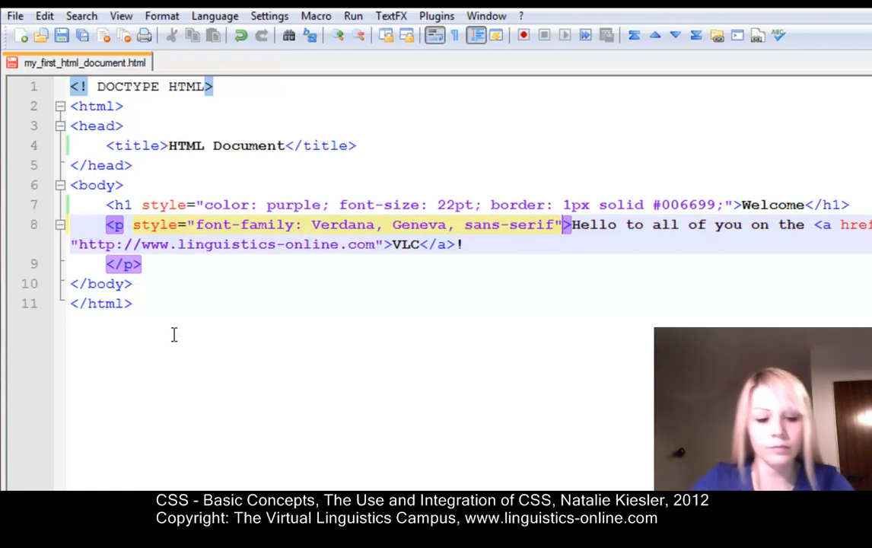
click(14, 16)
text(<)
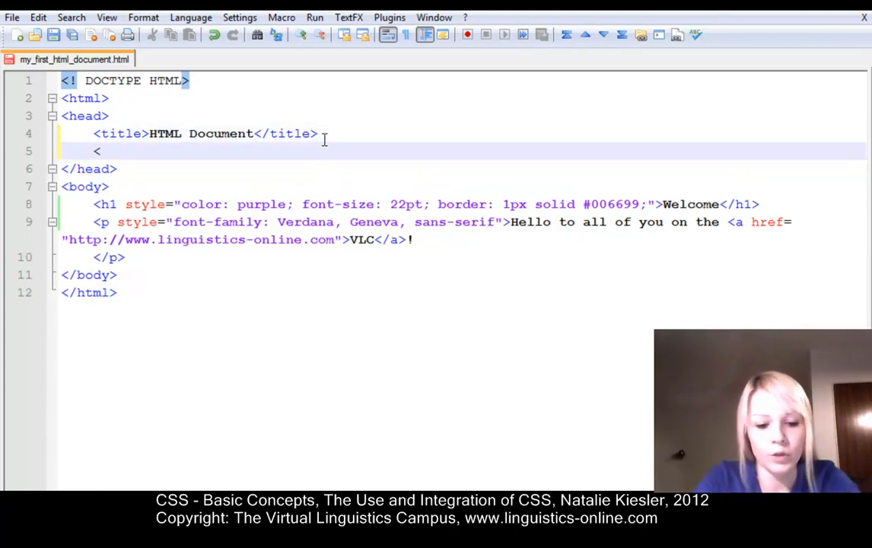
- Add a <style type="text/css"> block in the head with an empty body {} rule
text(style type"text/)
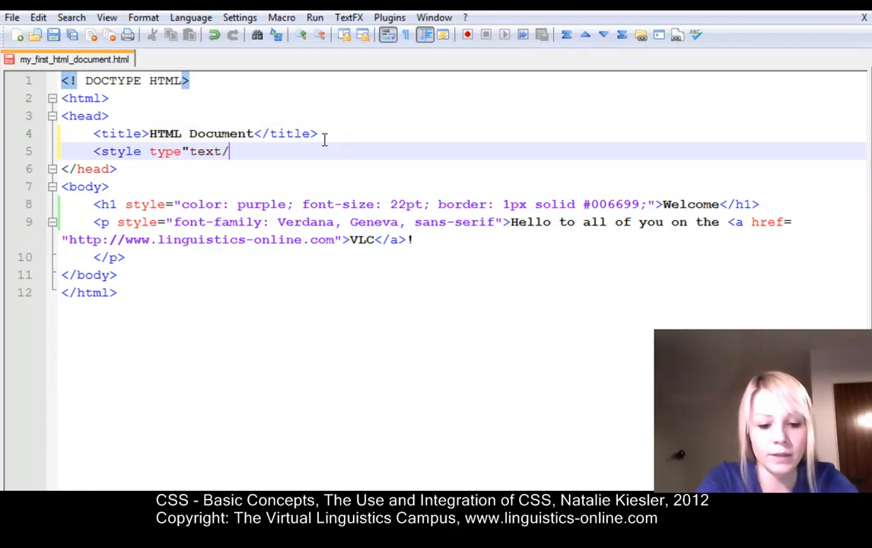
text(css">)
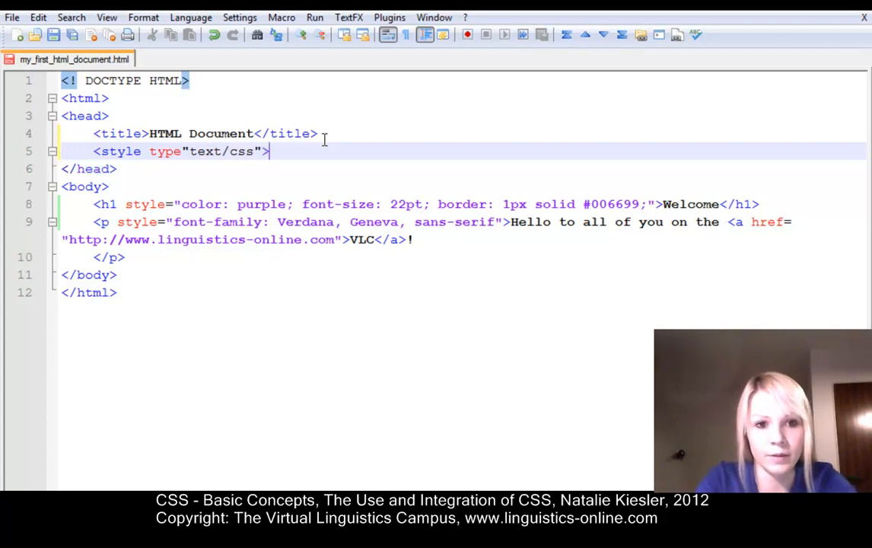
text(</style>)
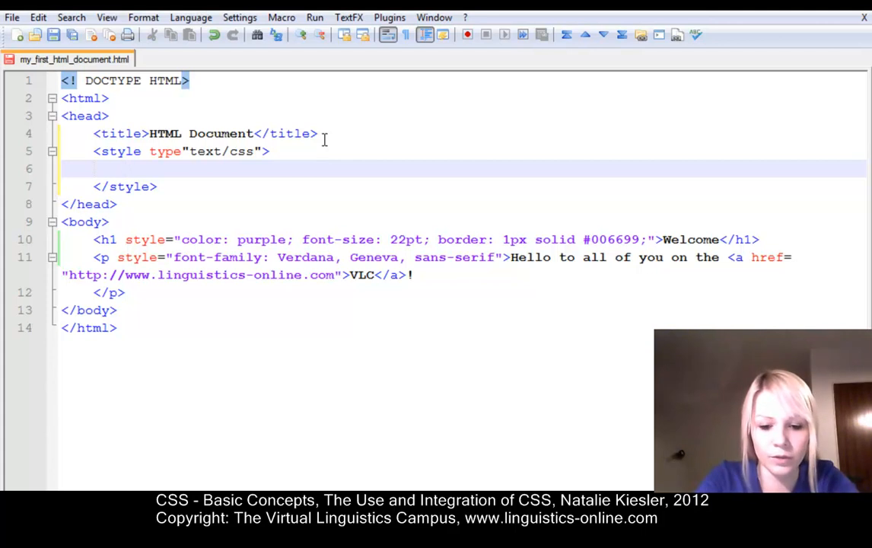
text(body)
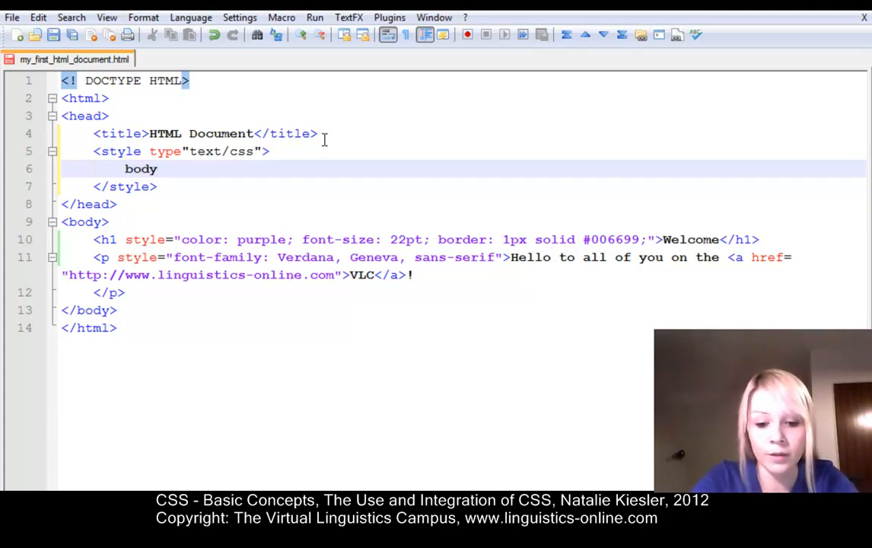
text({})
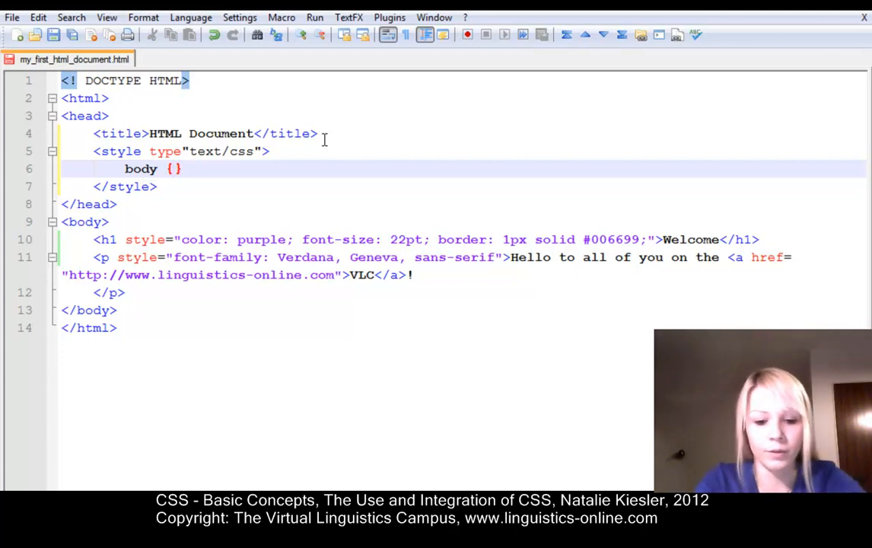
- Fill the body rule with font-size: 10pt; color: blue; text-decoration: underline; text-transform: uppercase
text(font-)
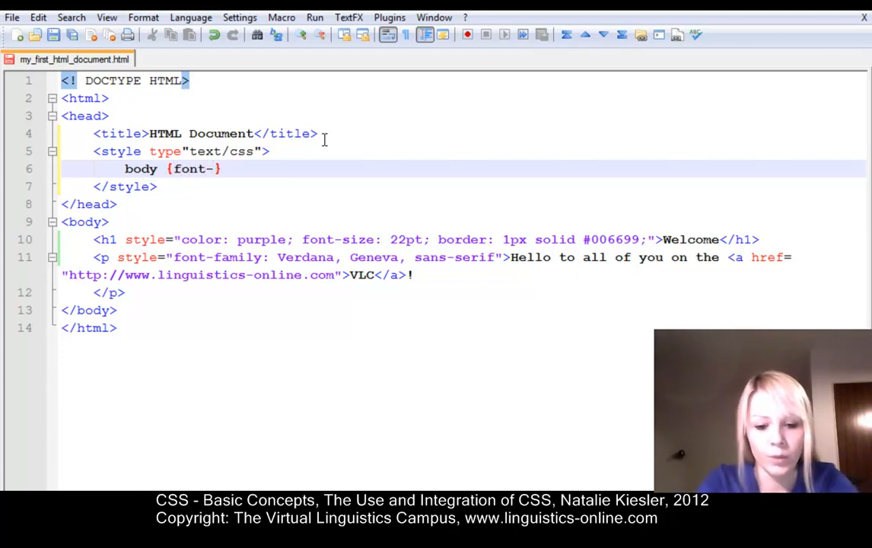
text(size:)
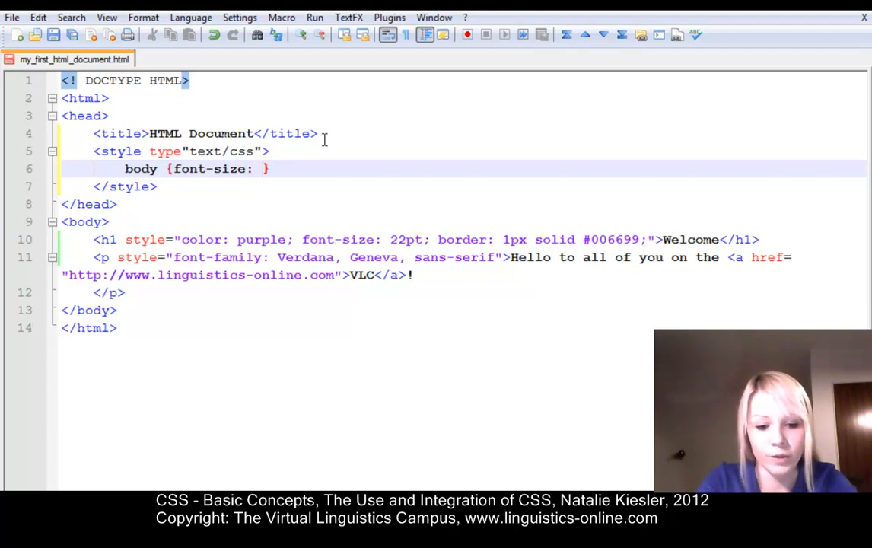
text(10)
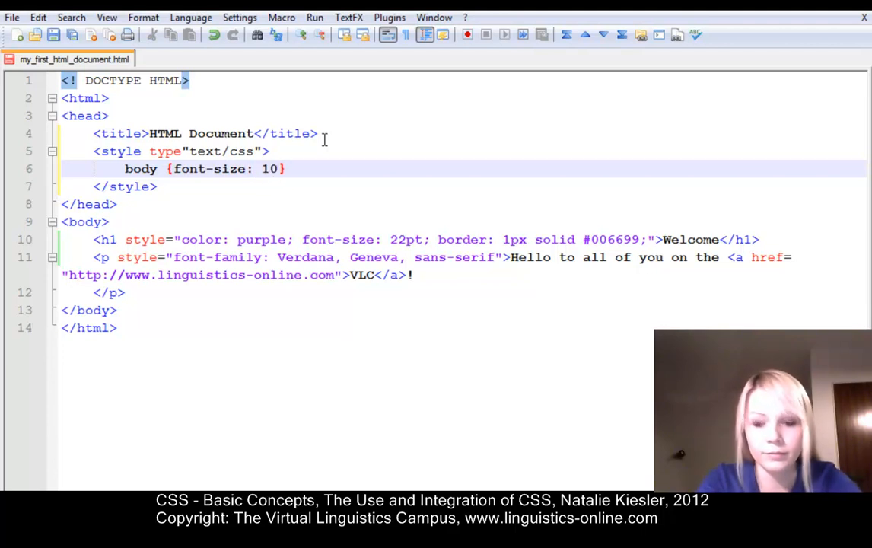
text(pt;)
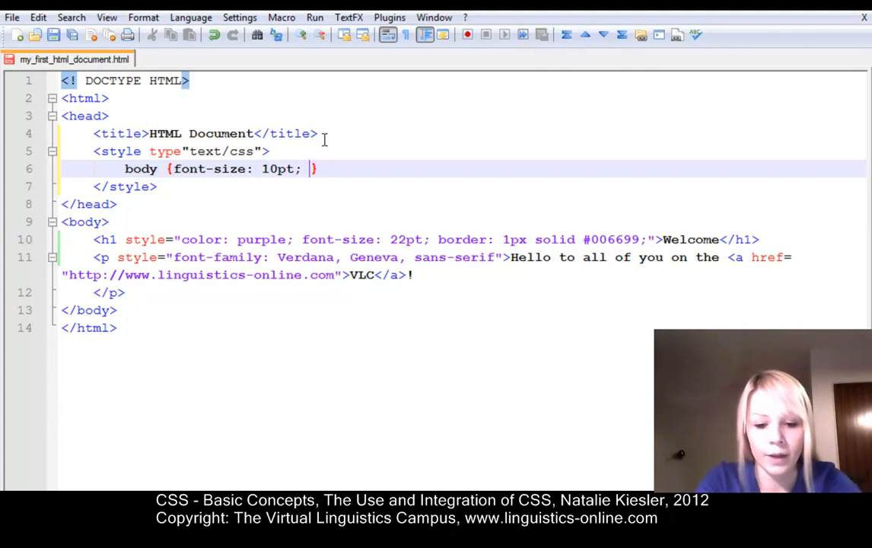
text(color: blue)
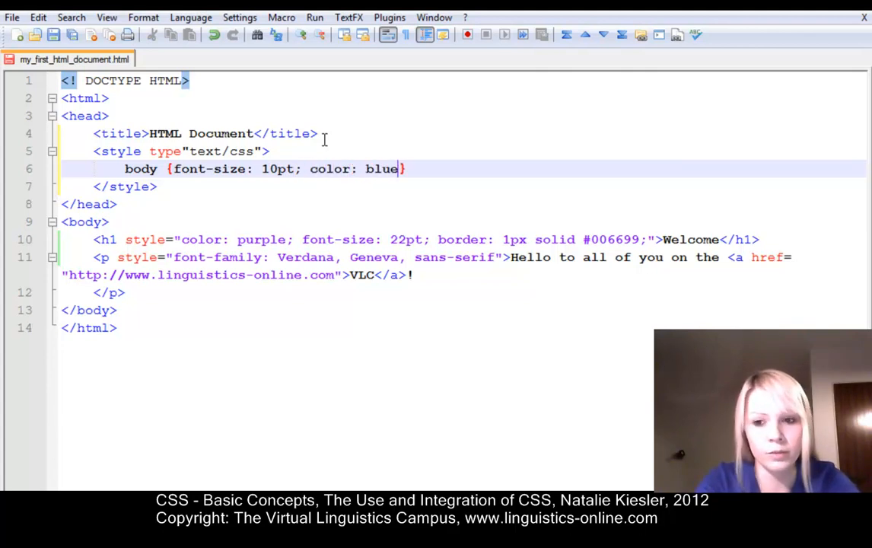
text(; text-)
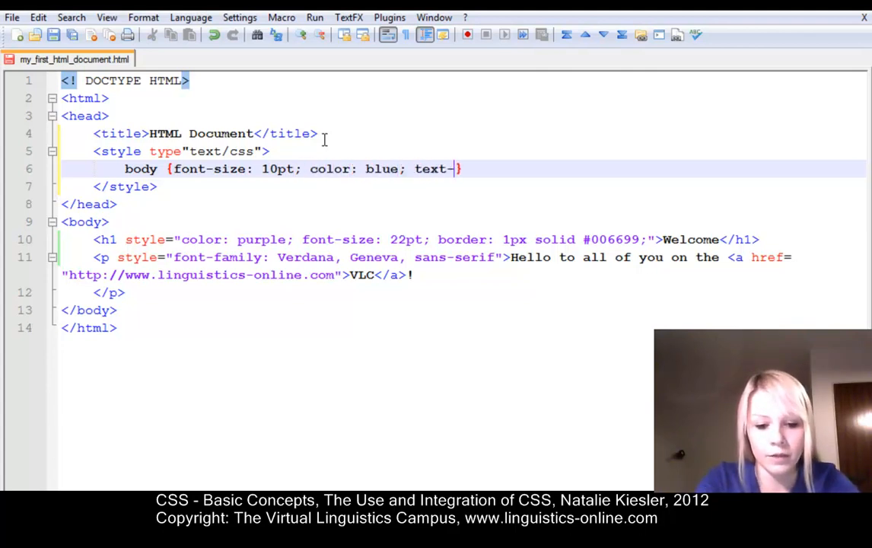
text(decoration:)
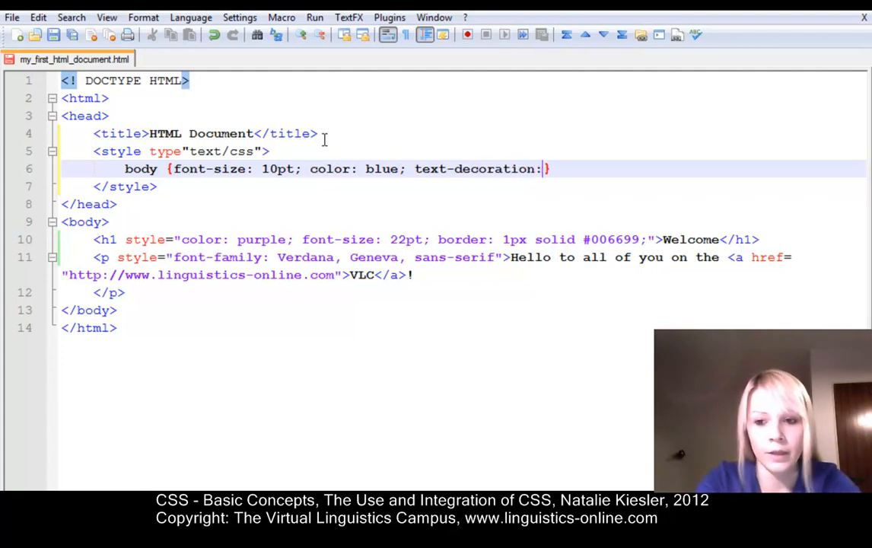
text(underline)
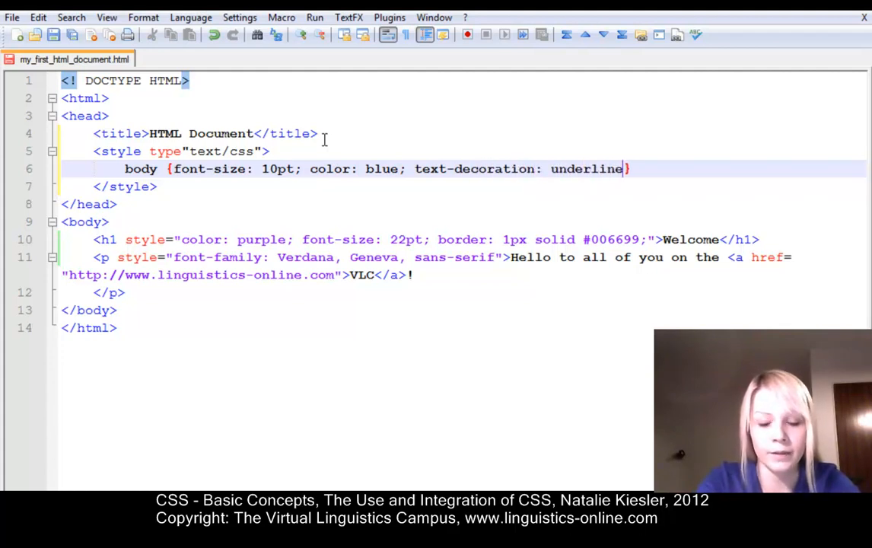
text(; te)
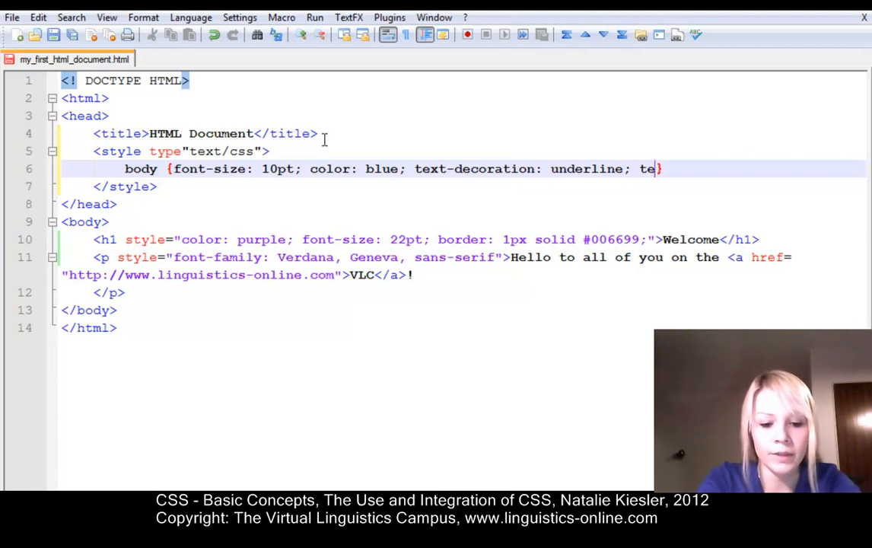
text(xt-transform:)
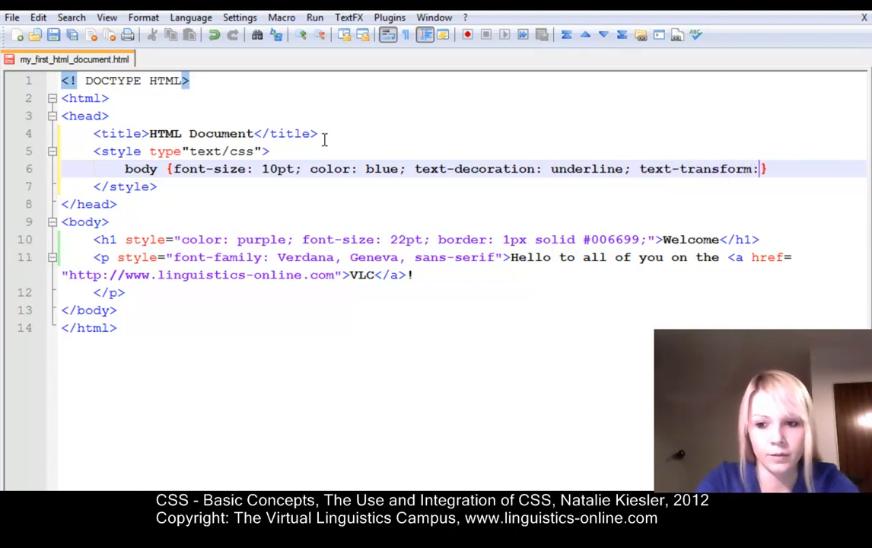
text(uppercase)
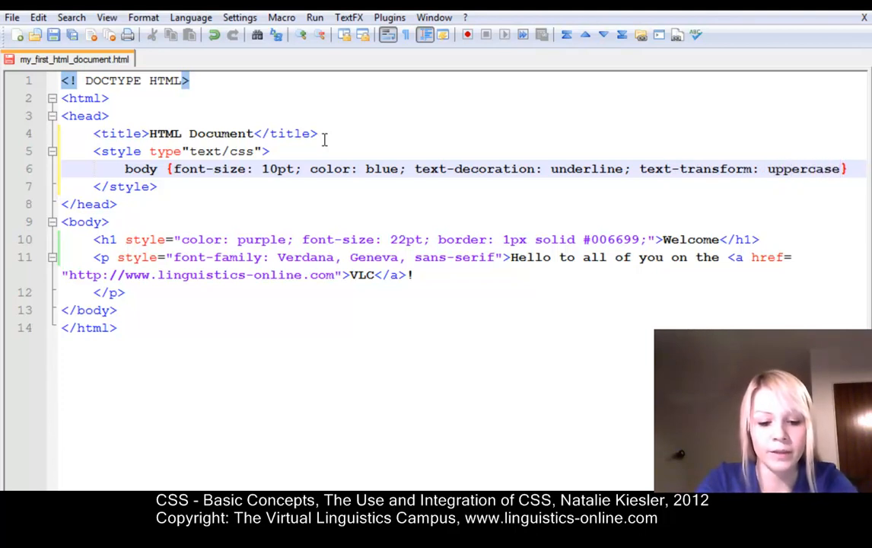
- Open the unstyled my_first_html_document from the files folder in Explorer
text(;)
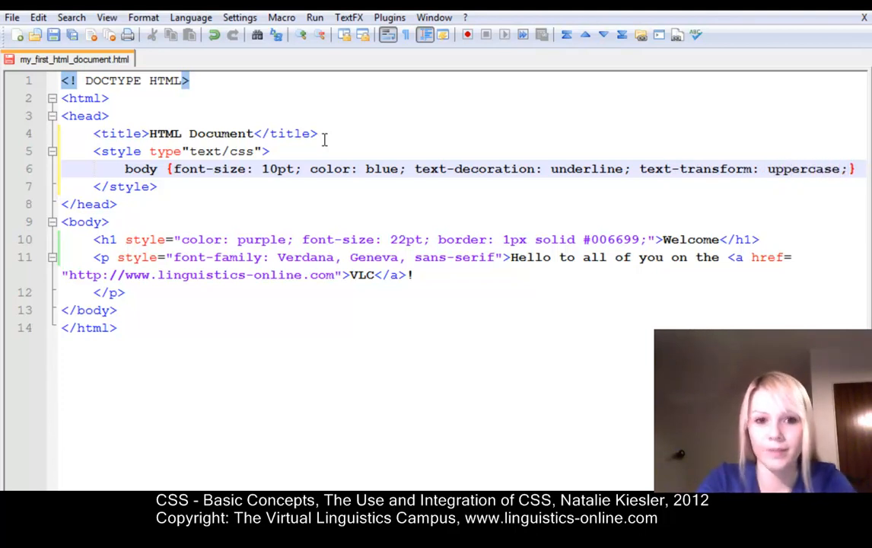
click(12, 17)
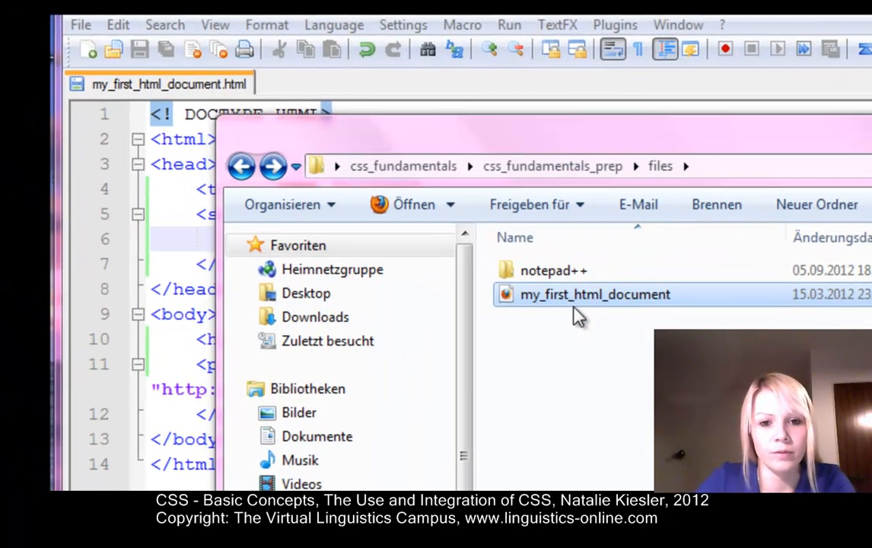
double_click(595, 295)
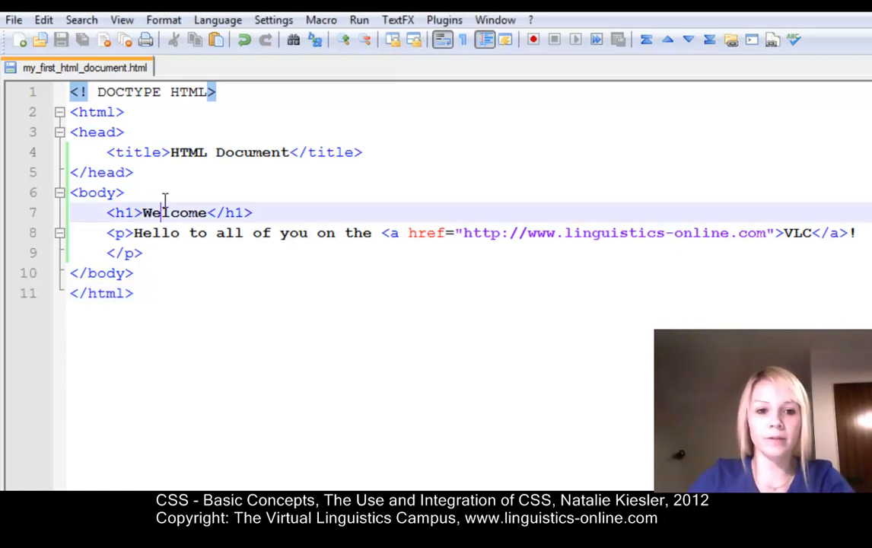
- Wrap the heading and paragraph in <div id="content"> ... </div>
text(<di)
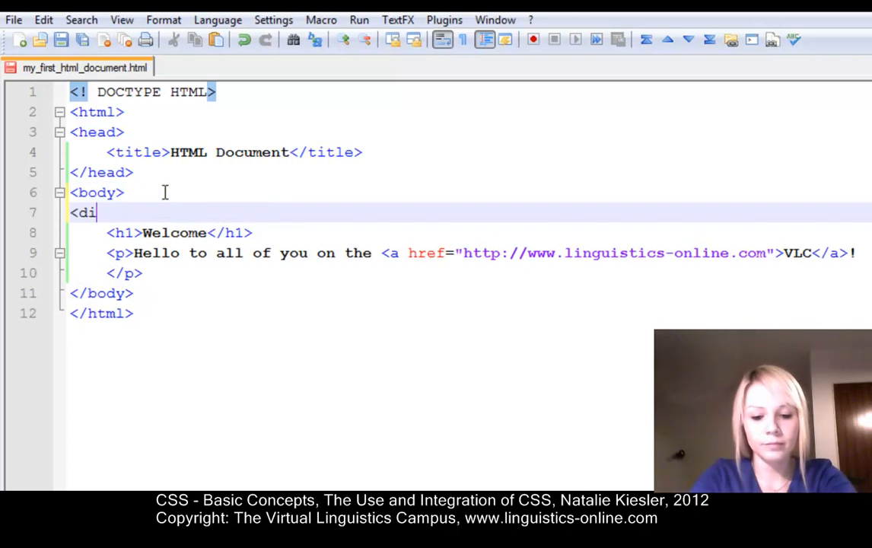
text(v id=")
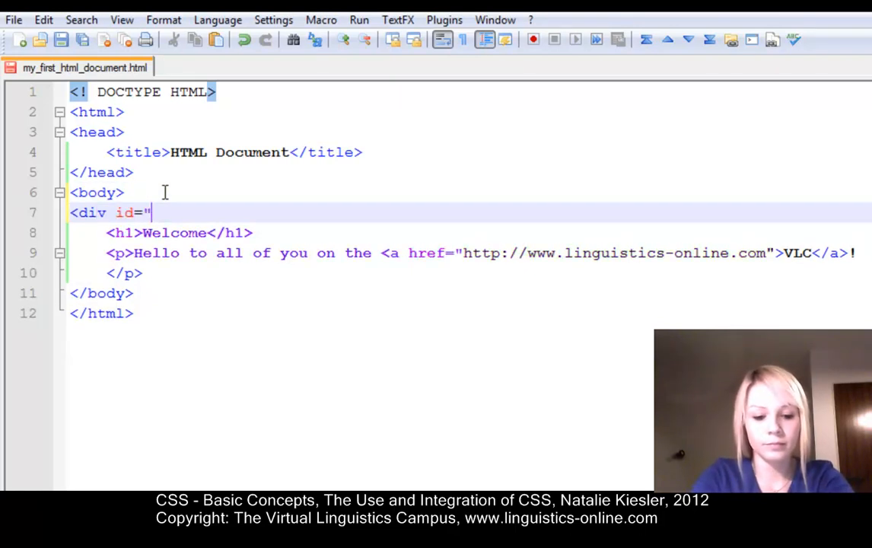
text(content">)
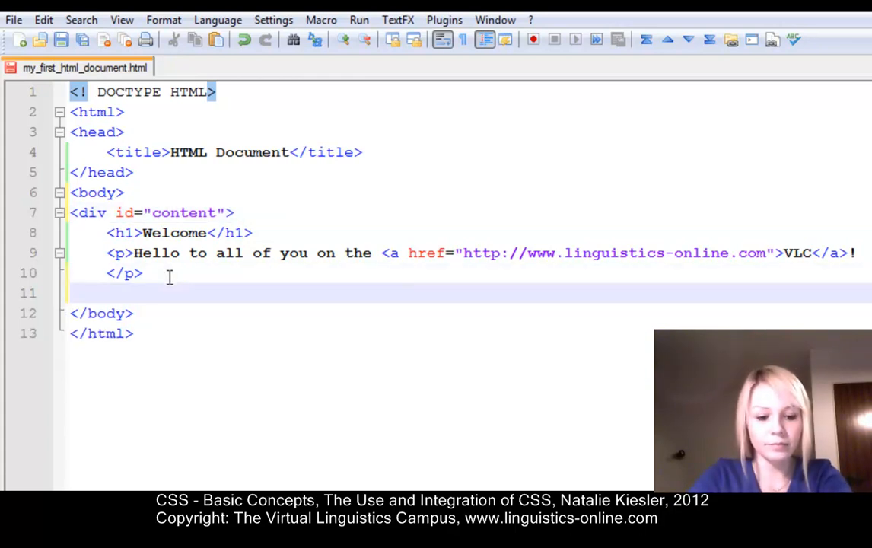
text(</div>)
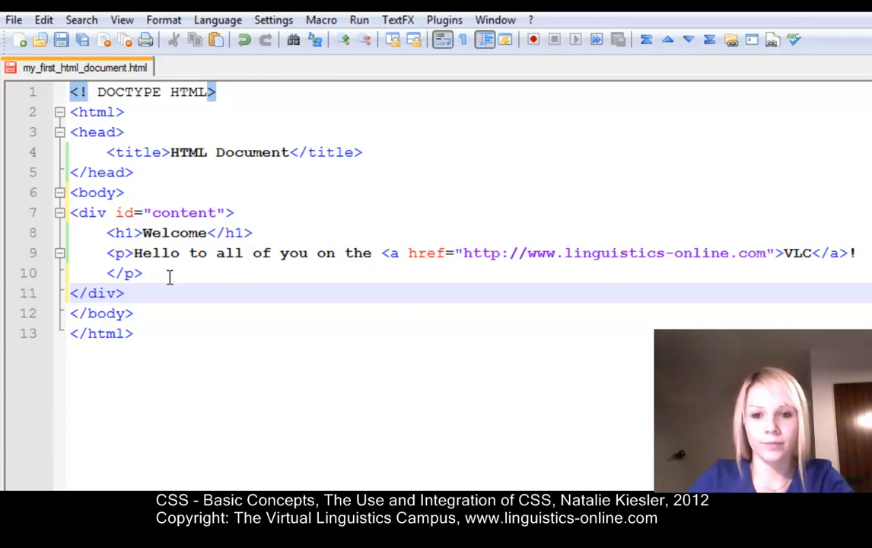
- Start a new blank document and write the #content h1 {} selector
click(13, 19)
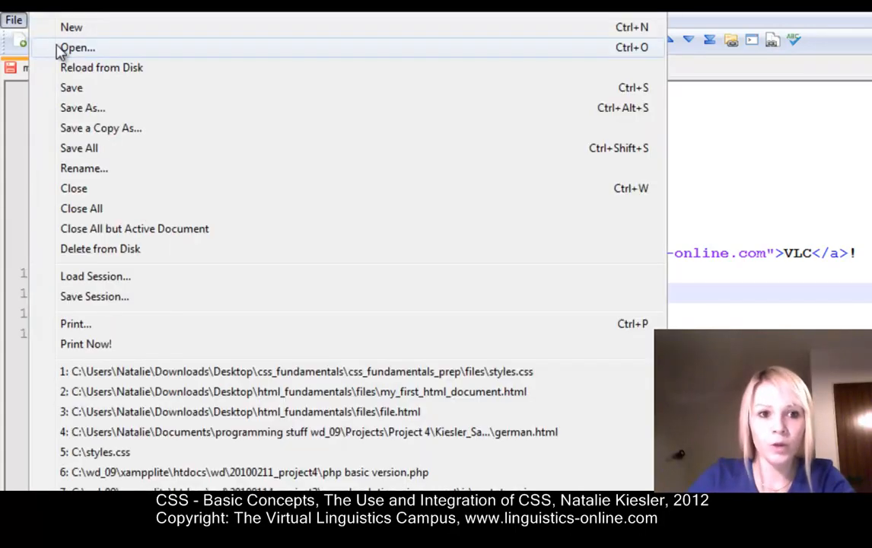
click(70, 28)
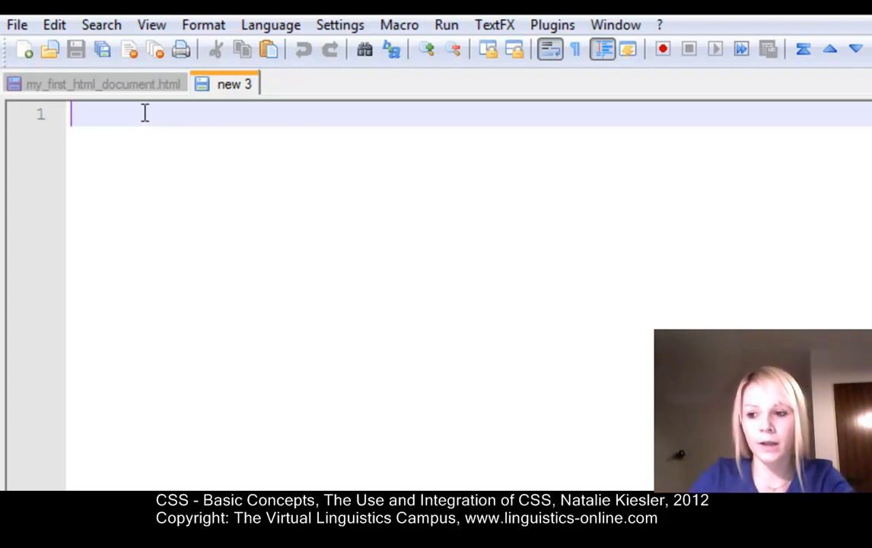
text(#)
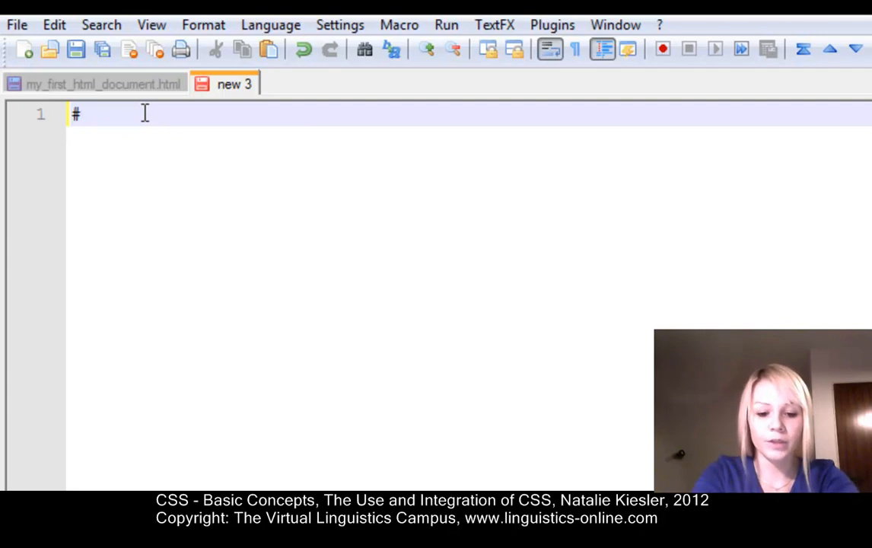
text(conte)
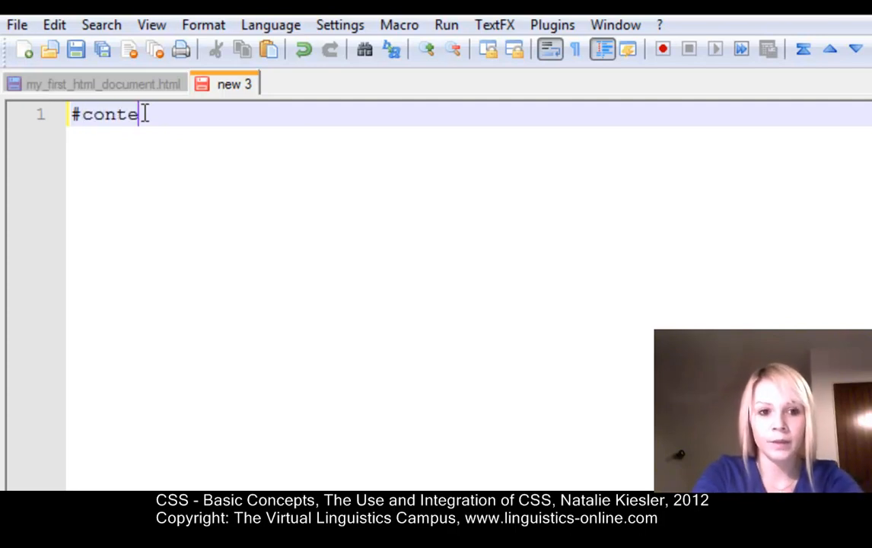
text(nt h)
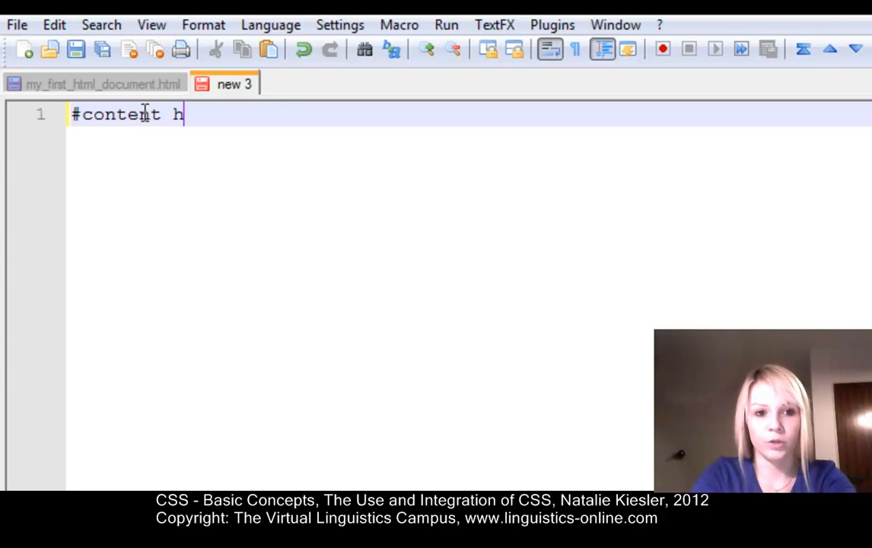
text(1)
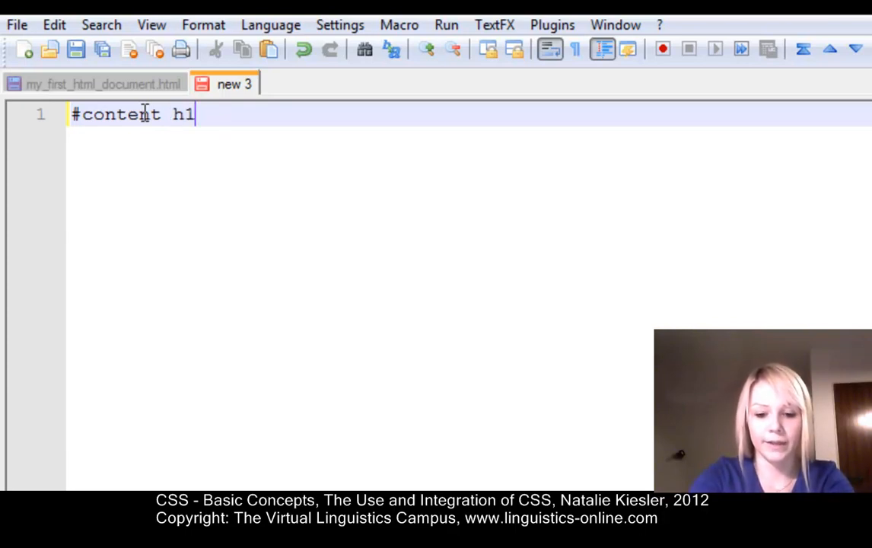
text({})
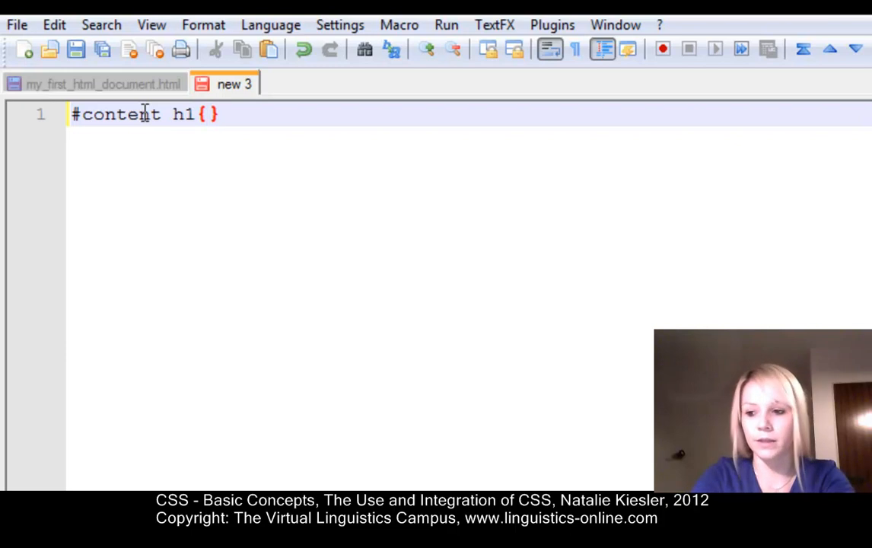
- Fill the h1 rule with font-size: 30pt; color: blue and begin the next #content rule
text(font-s)
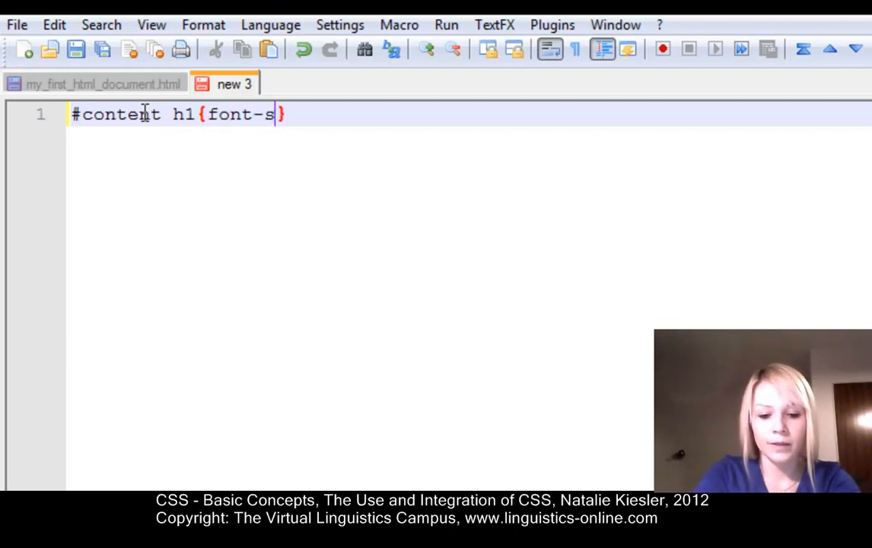
text(ize:)
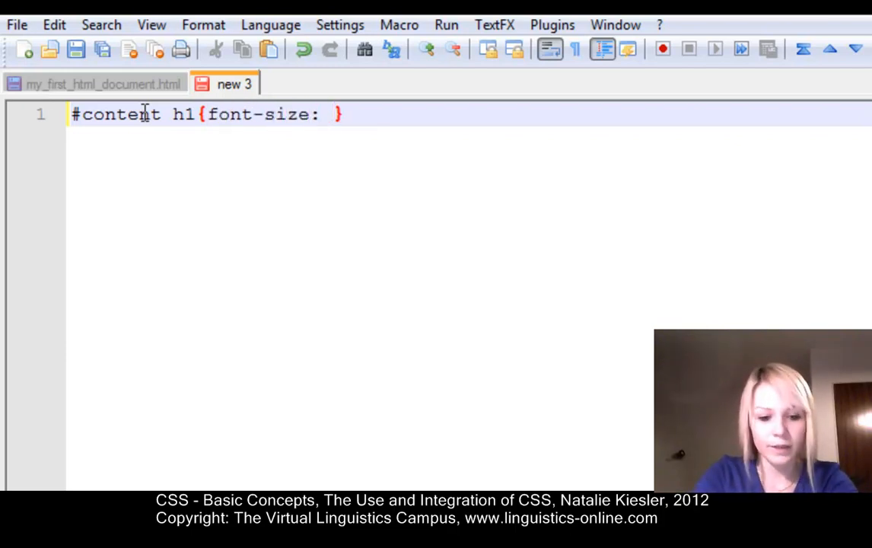
text(30pt)
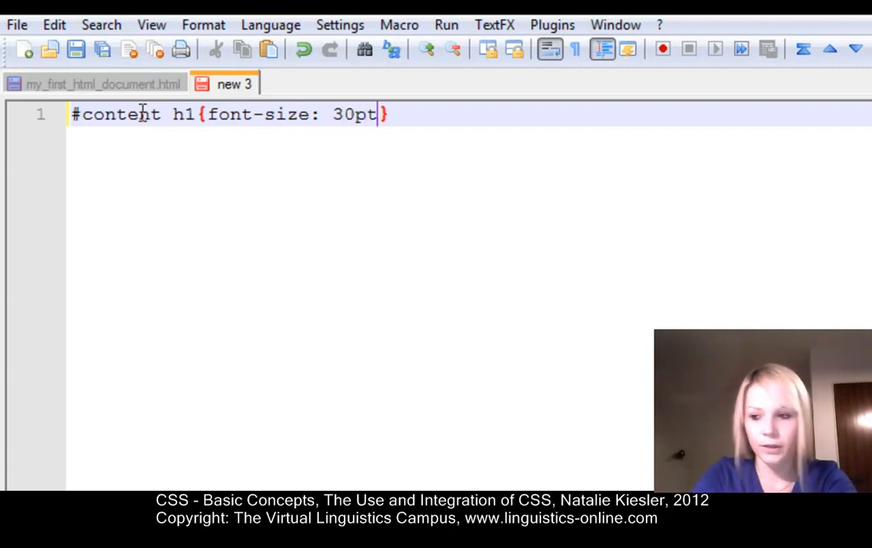
text(; colo)
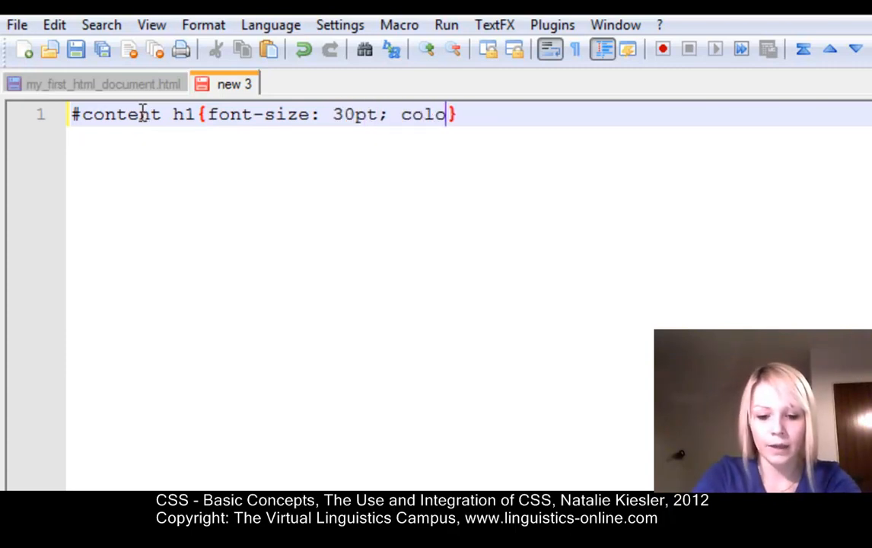
text(r:)
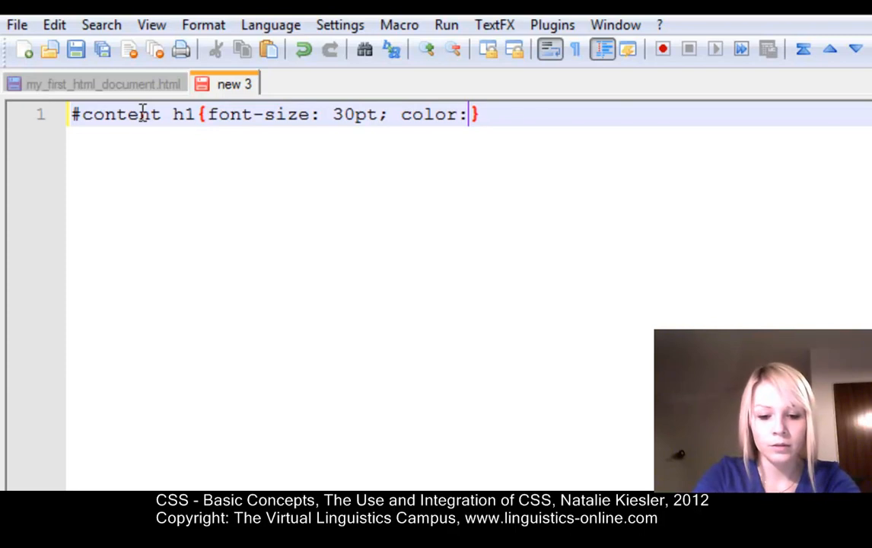
text(blue})
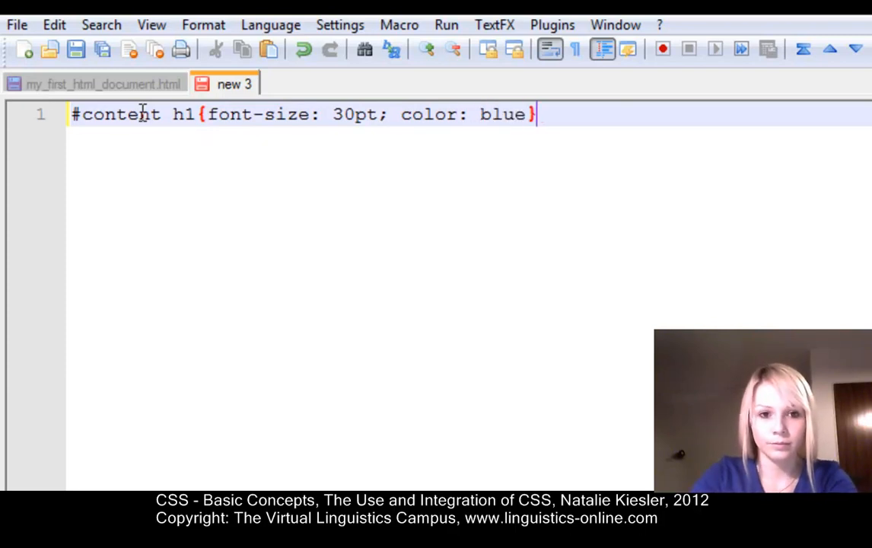
text(#c)
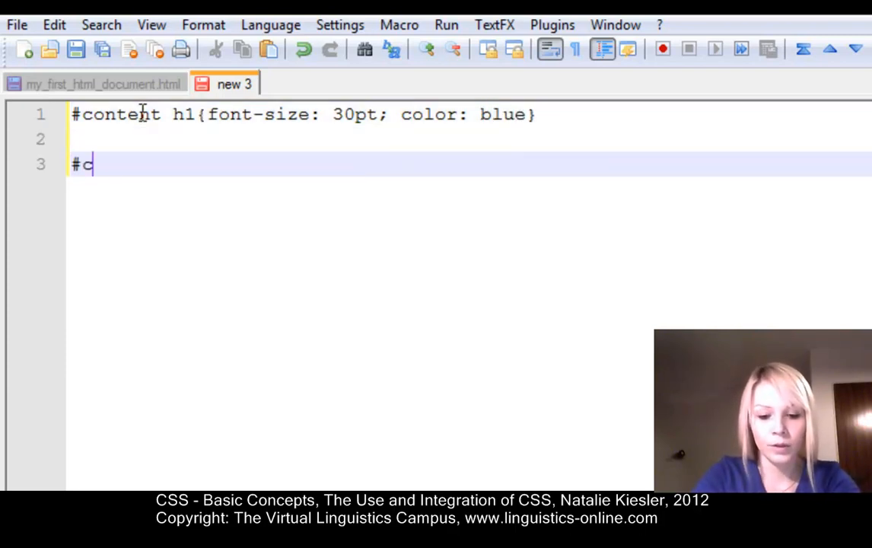
- Write the #content p rule with font-size: 14pt and font-weight: bold
text(ontent p)
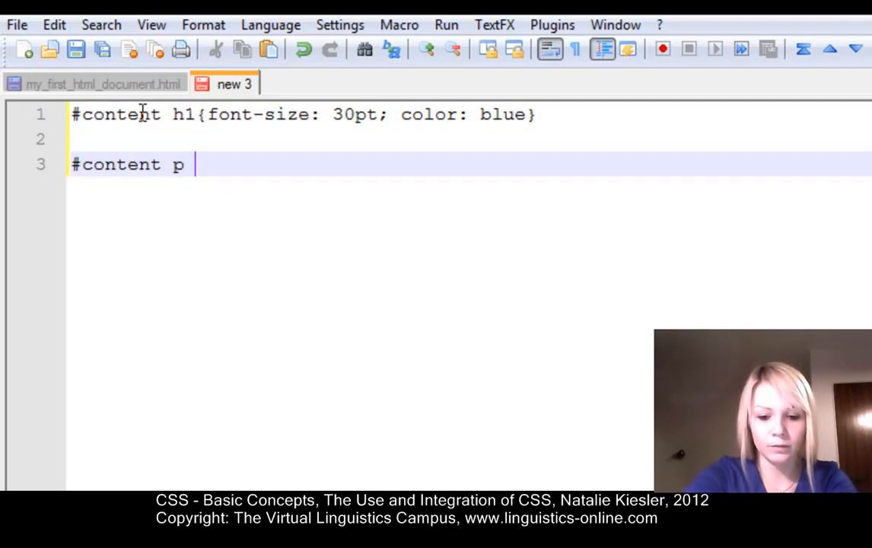
text({})
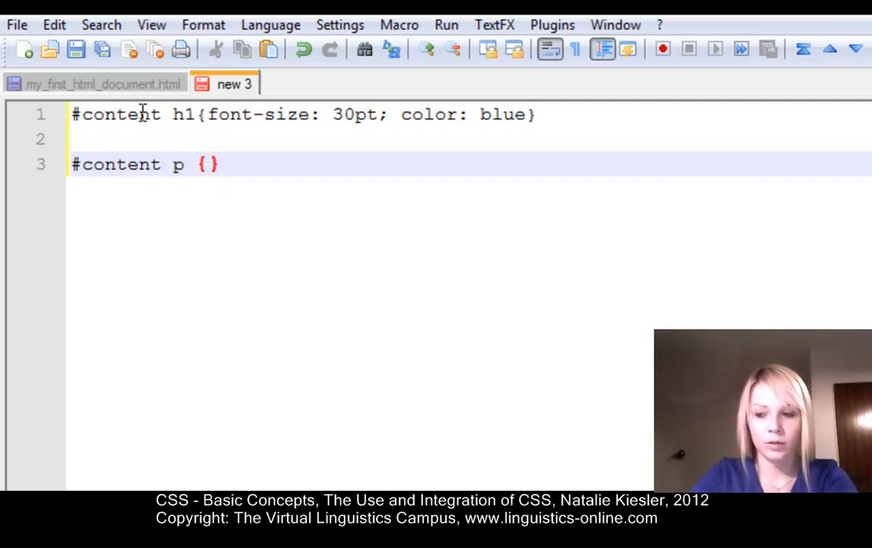
text(font-si)
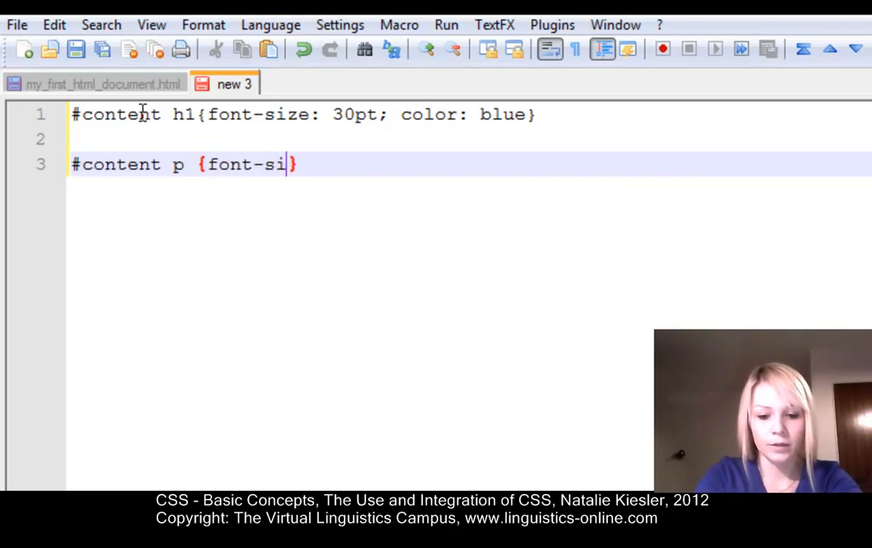
text(ze: 14 p)
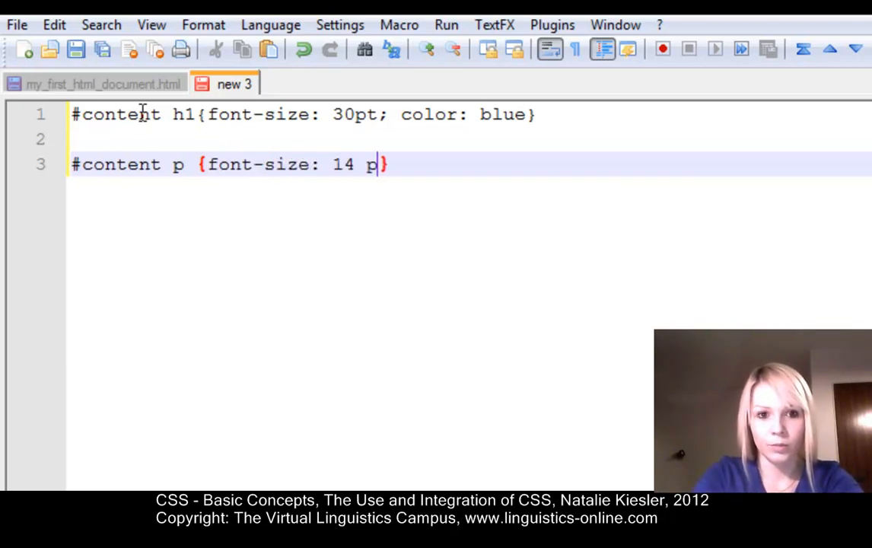
text(t)
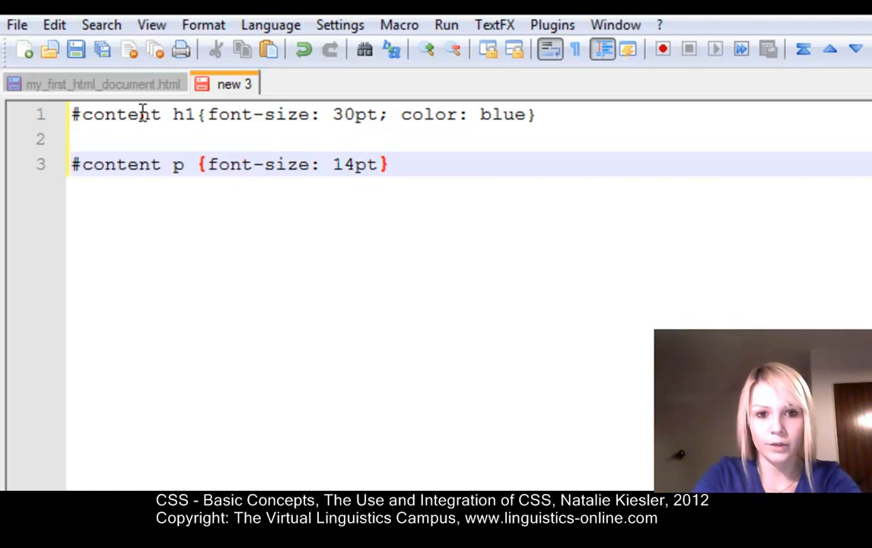
text(fon)
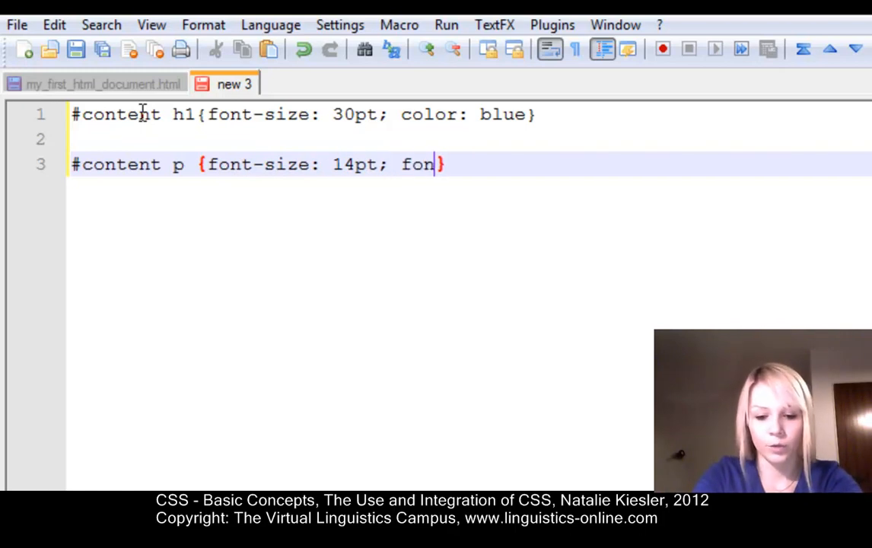
text(t-weight)
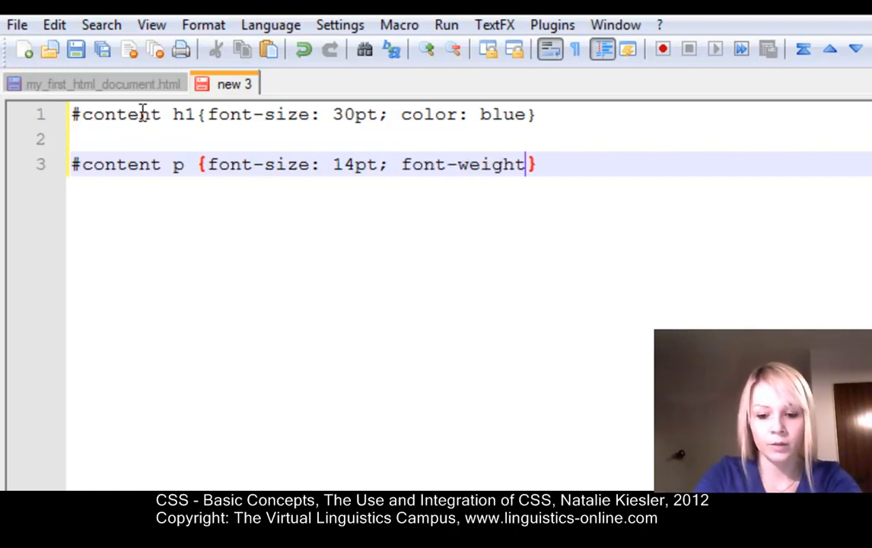
text(: bold)
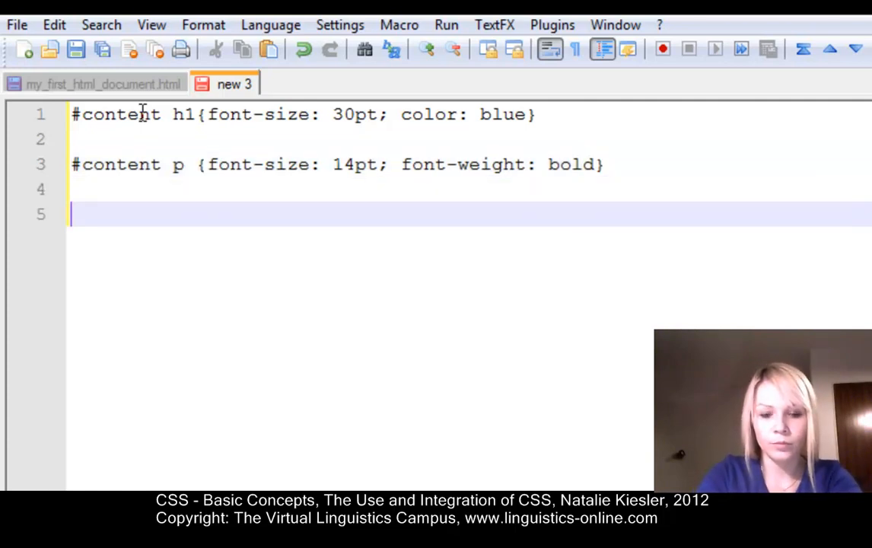
- Write the #content a rule with text-decoration: none;
text(#co)
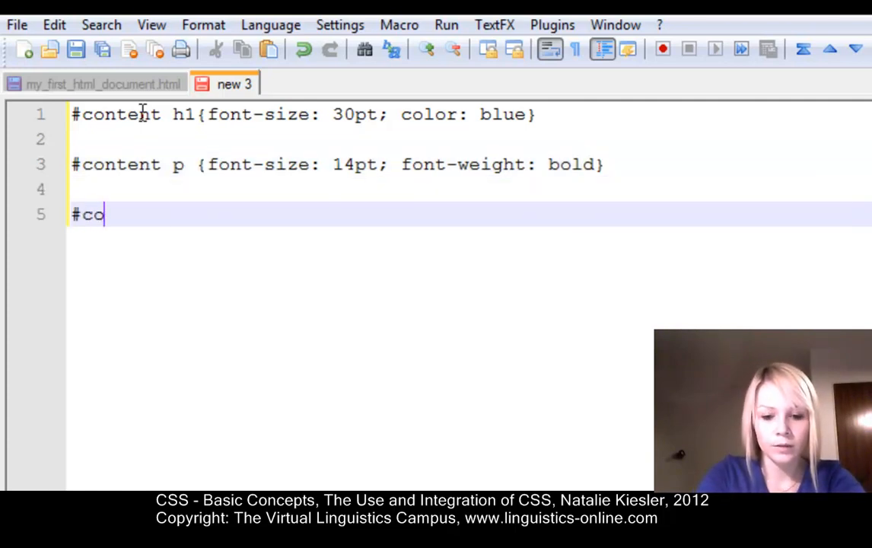
text(ntent a {)
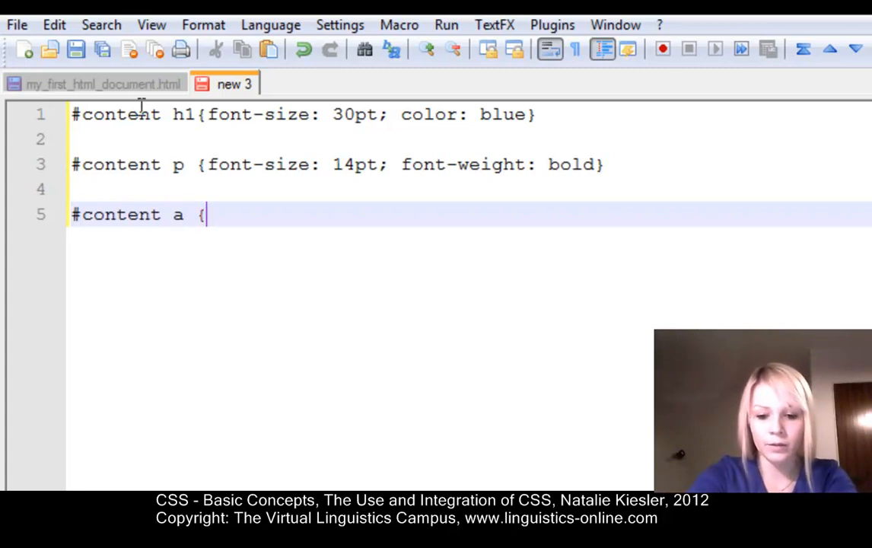
text(})
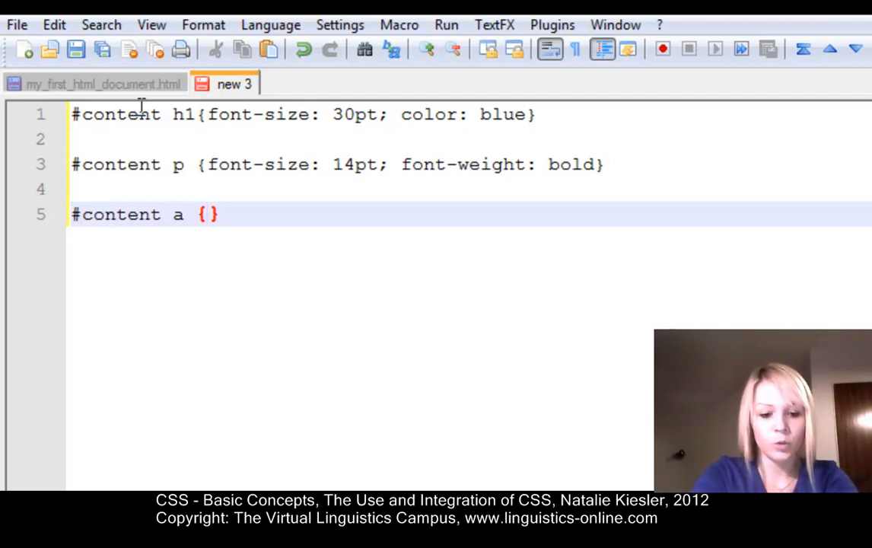
text(text)
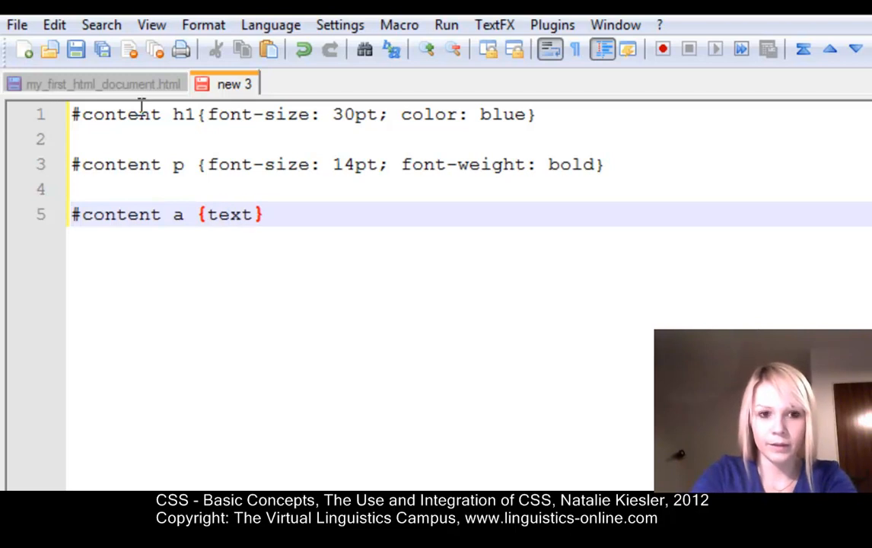
text(-)
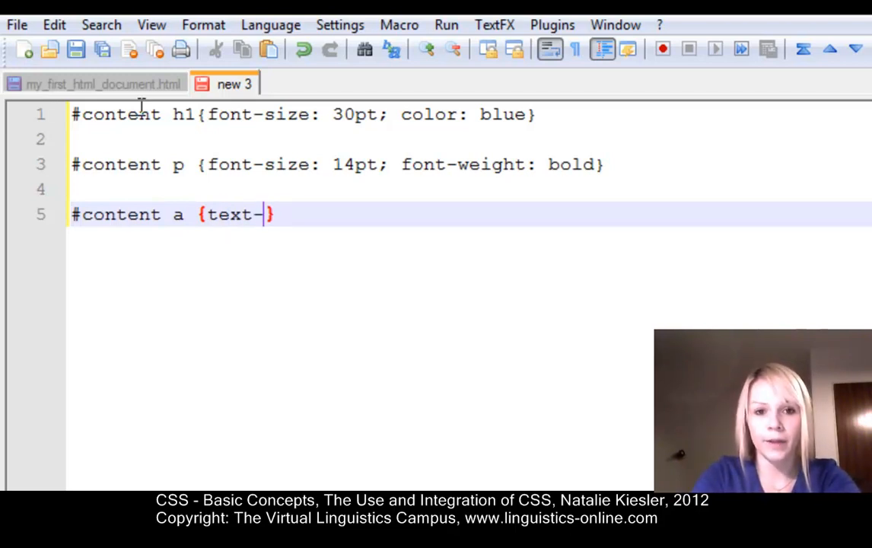
text(decorat)
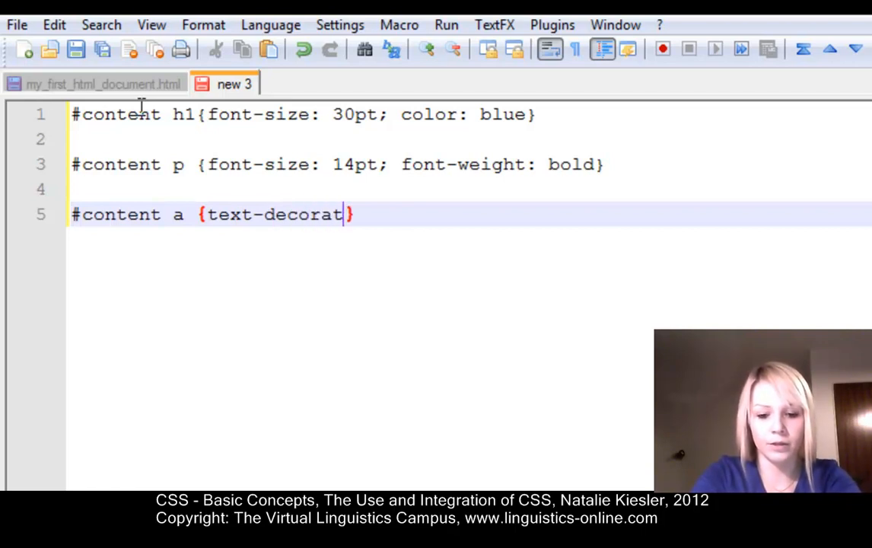
text(ion: none)
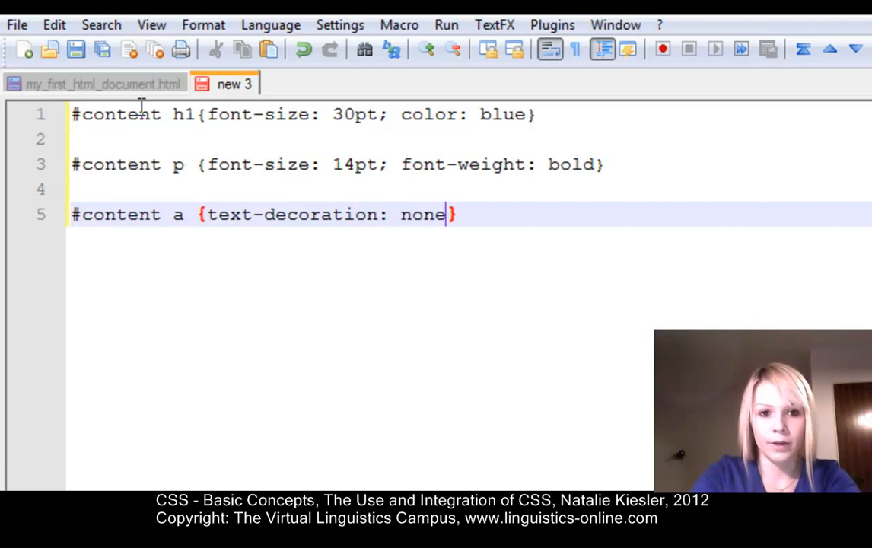
text(;)
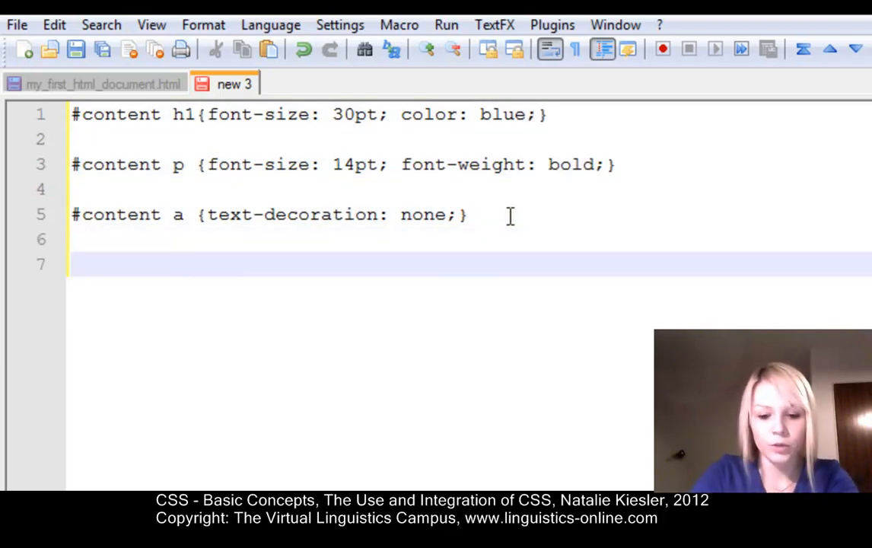
- Write the #content a:hover rule with color: pink;
text(#content)
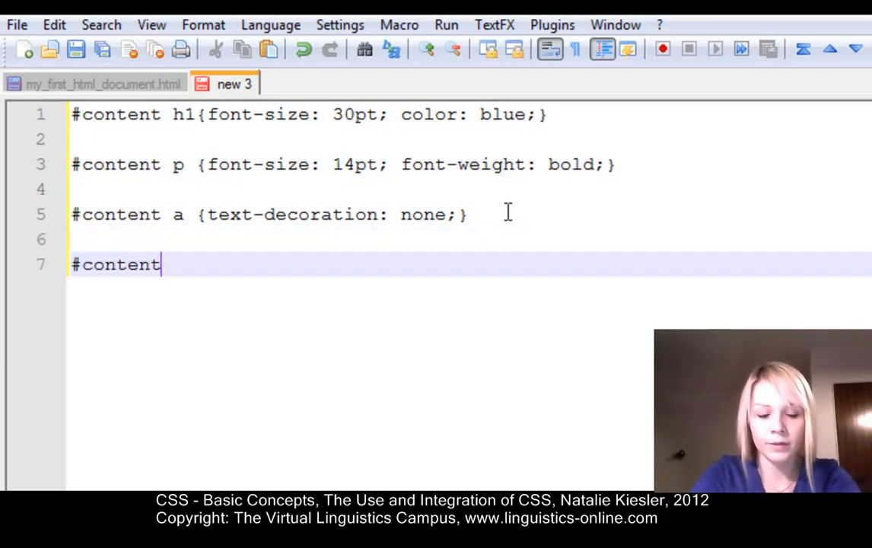
text(a:h)
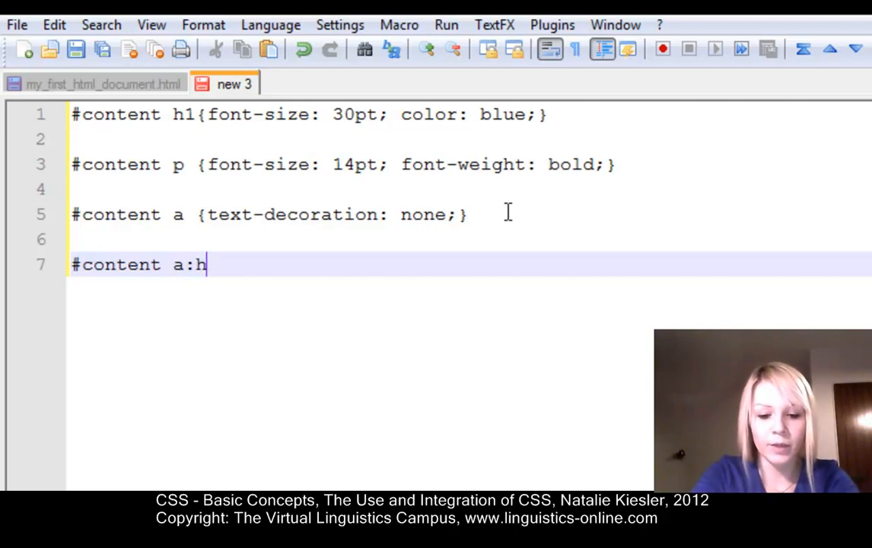
text(over)
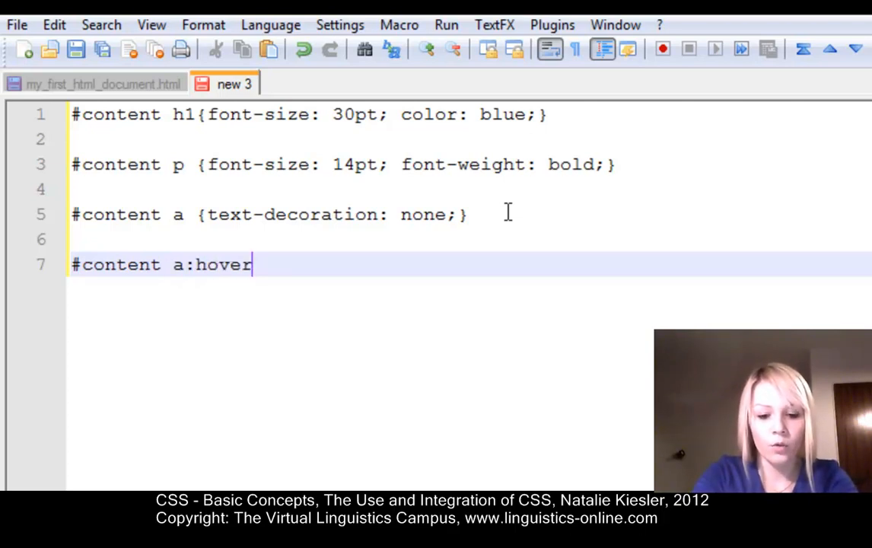
text({})
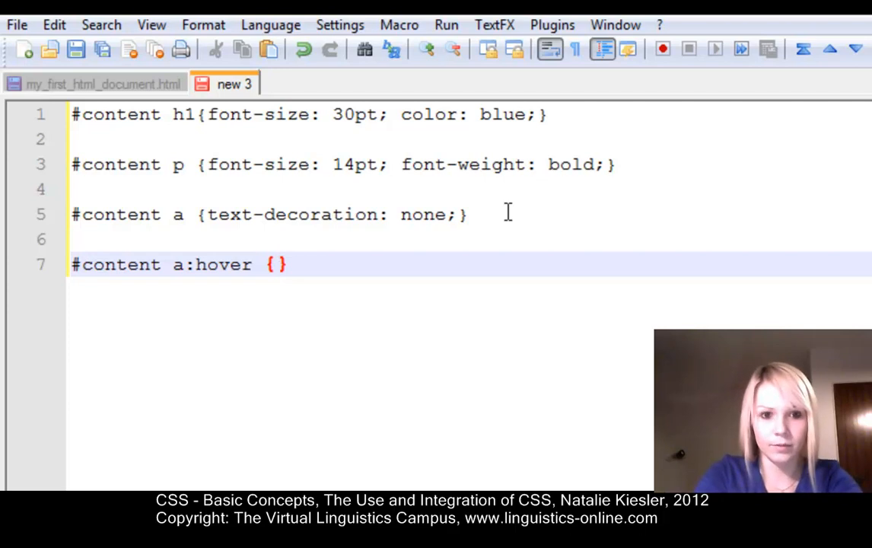
text(color: pi)
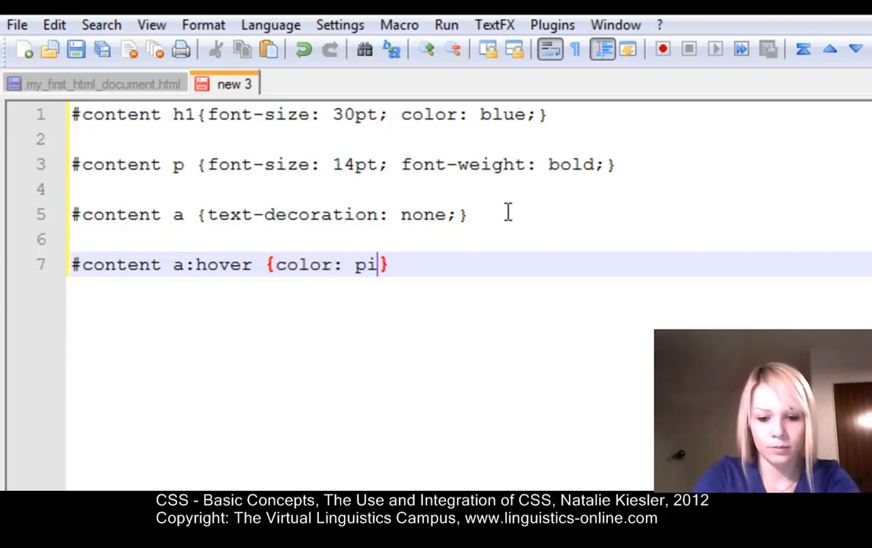
text(nk;)
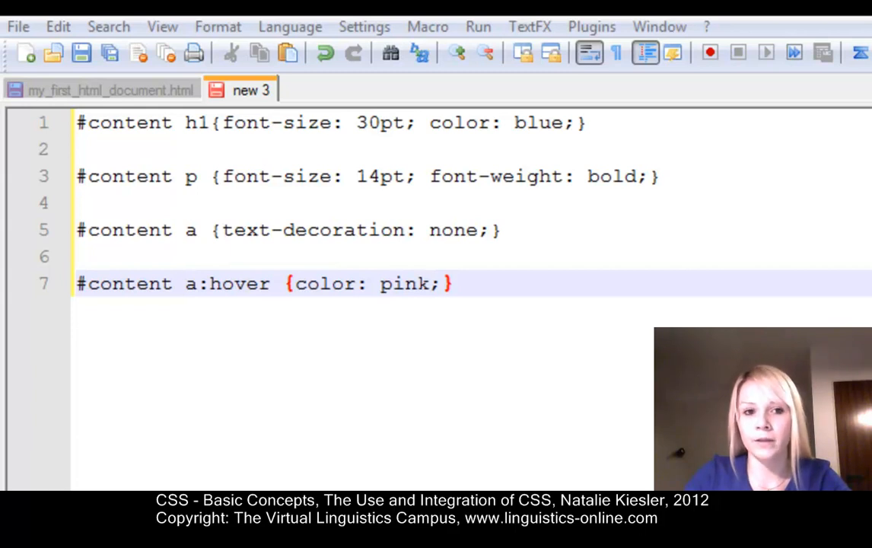
- Save the stylesheet as styles.css via Save As in the files folder
click(18, 25)
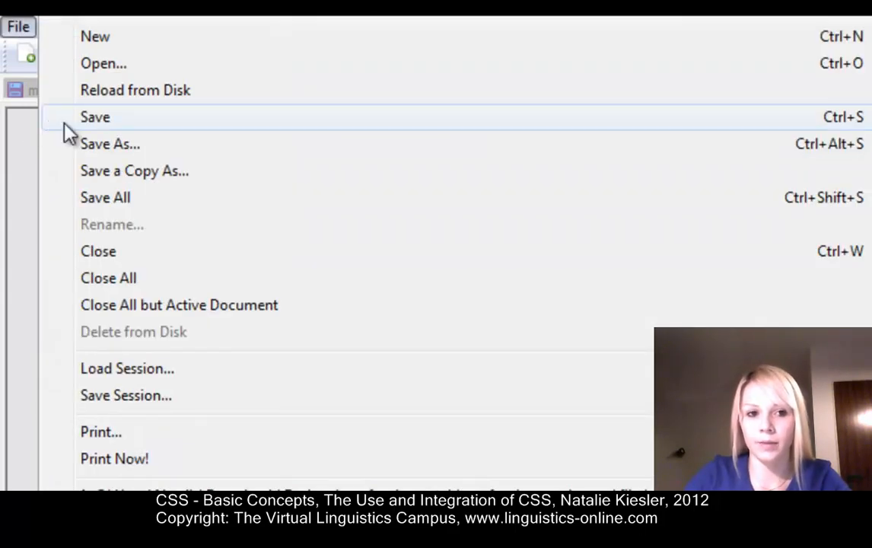
click(111, 143)
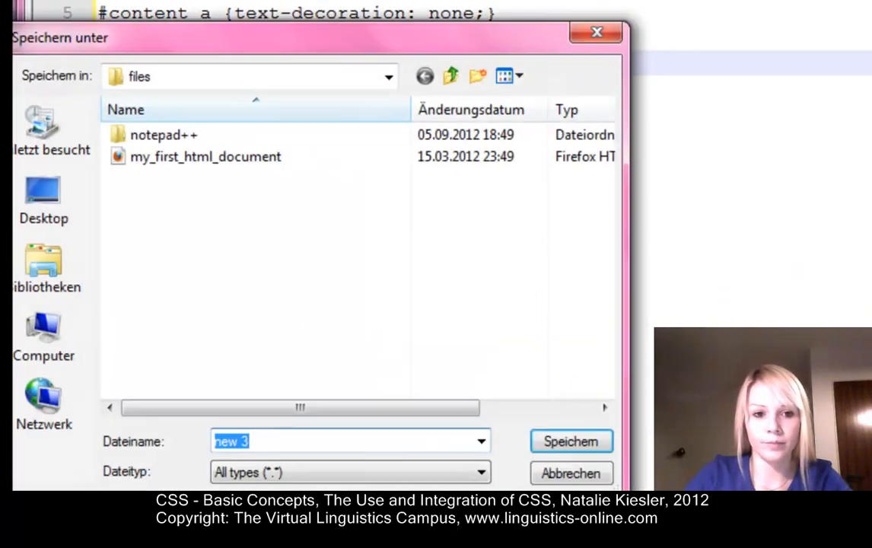
text(styl)
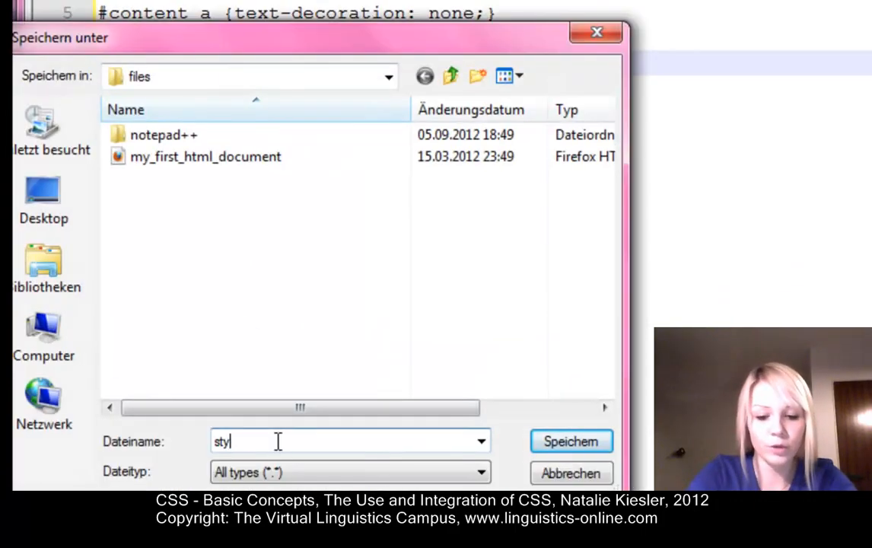
text(es)
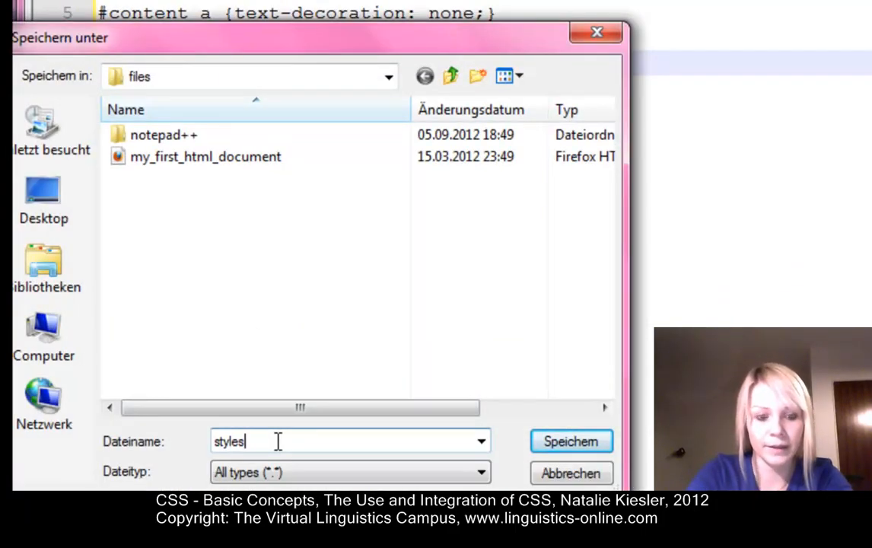
text(.css)
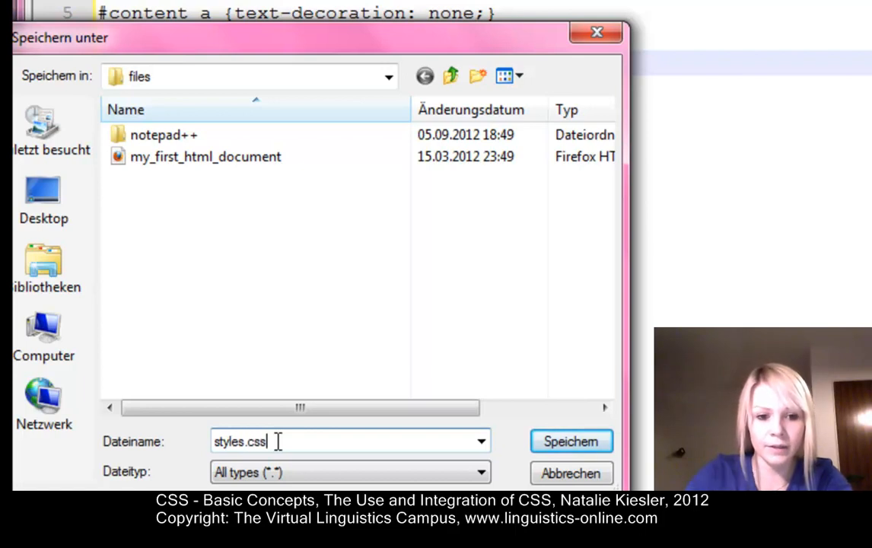
click(570, 441)
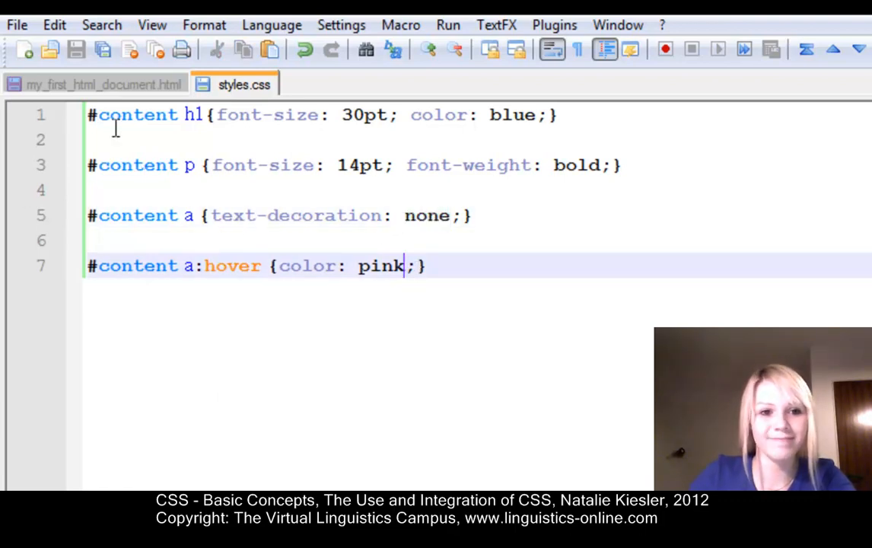
- Insert <link rel="stylesheet" href="styles.css" type="text/css"/> after the title in the HTML head
click(104, 84)
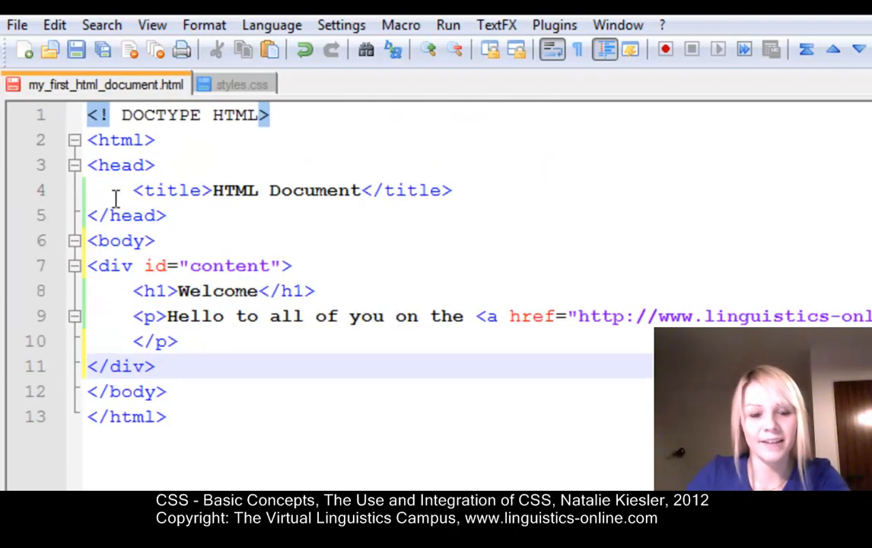
click(454, 191)
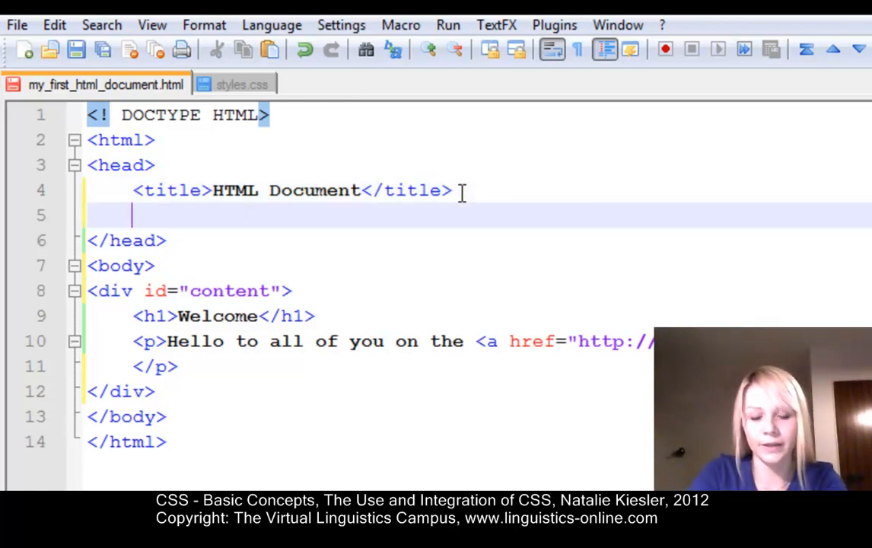
text(<link rel="stylesheet" href="styles.css" type="text/css"/>)
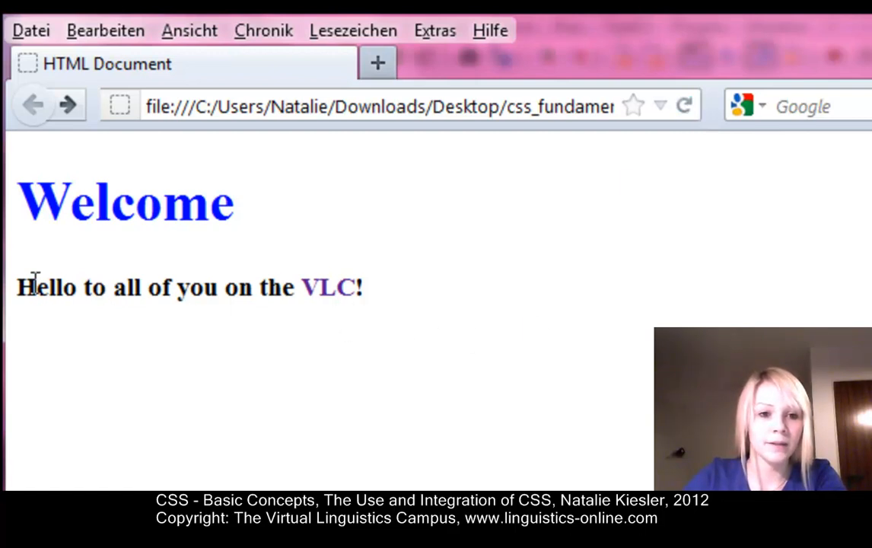
mouse_move(280, 297)
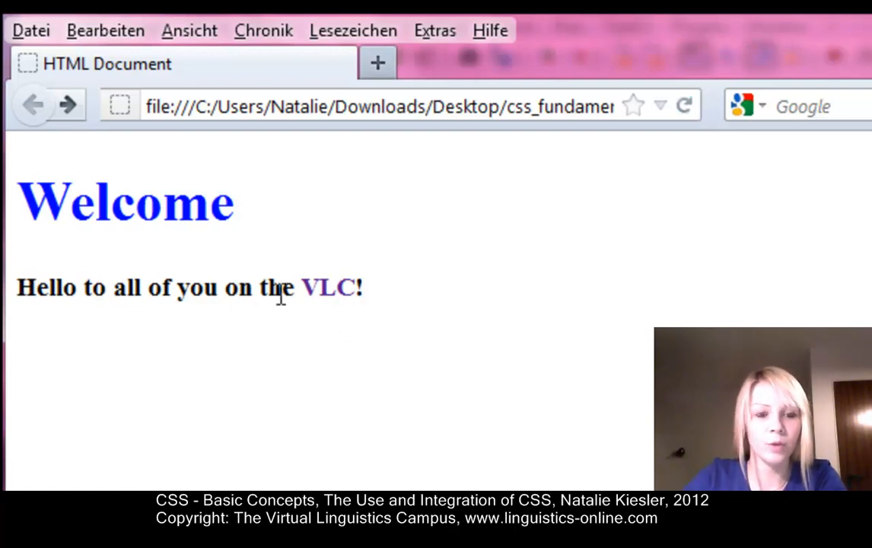
mouse_move(307, 328)
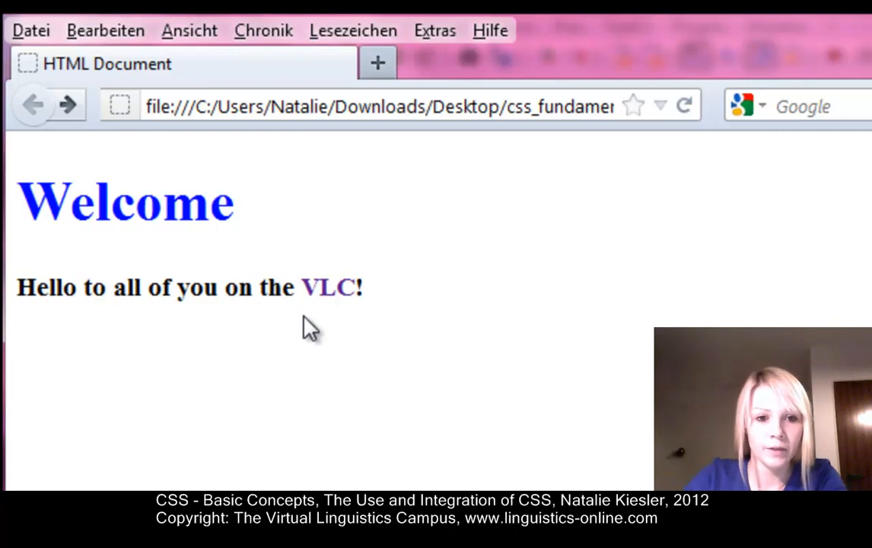
mouse_move(318, 321)
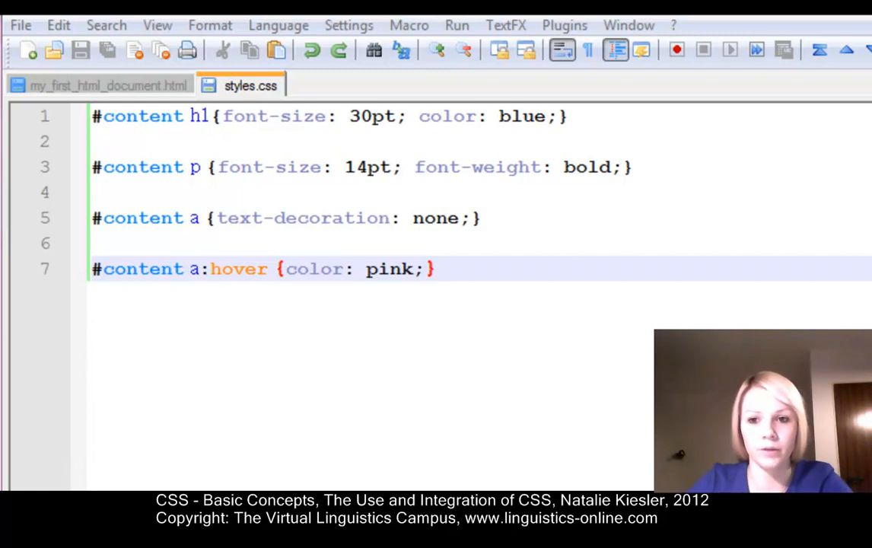
mouse_move(231, 116)
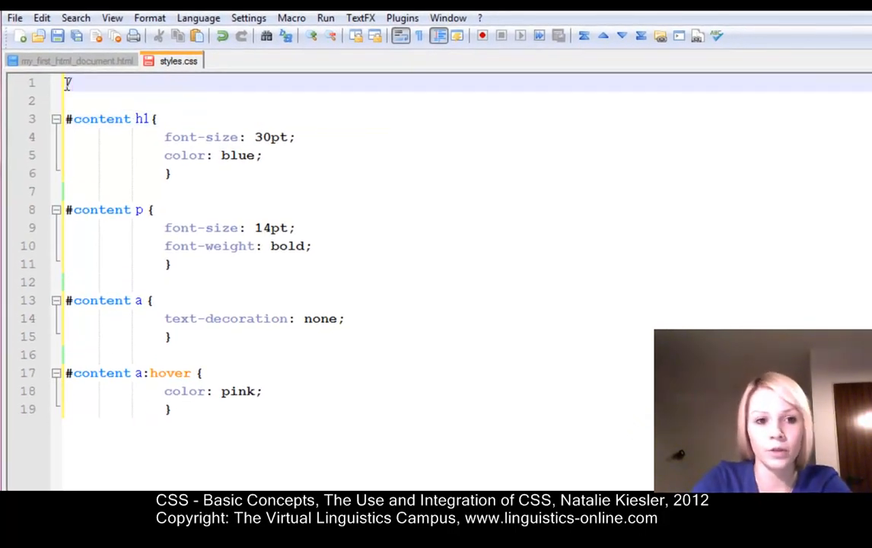
- Add a /*Division name is "content" */ comment at the top of styles.css
text(/*)
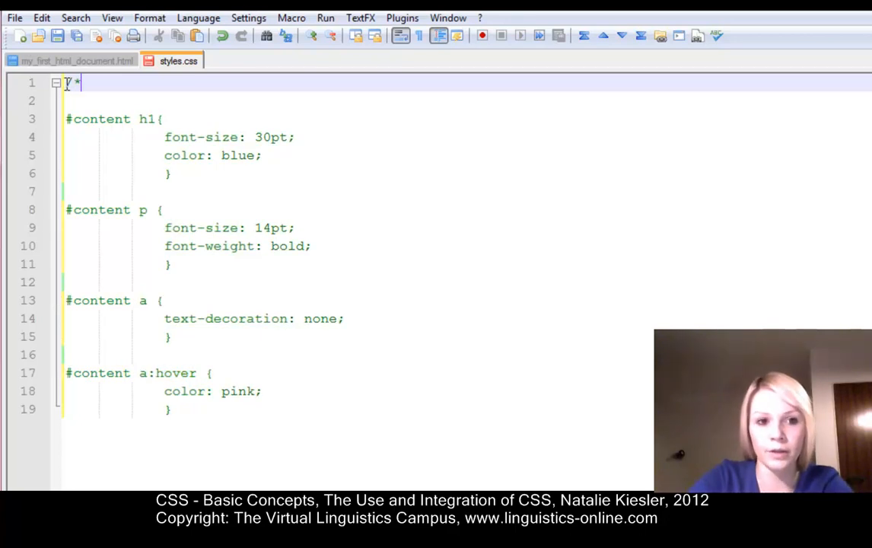
text(*)
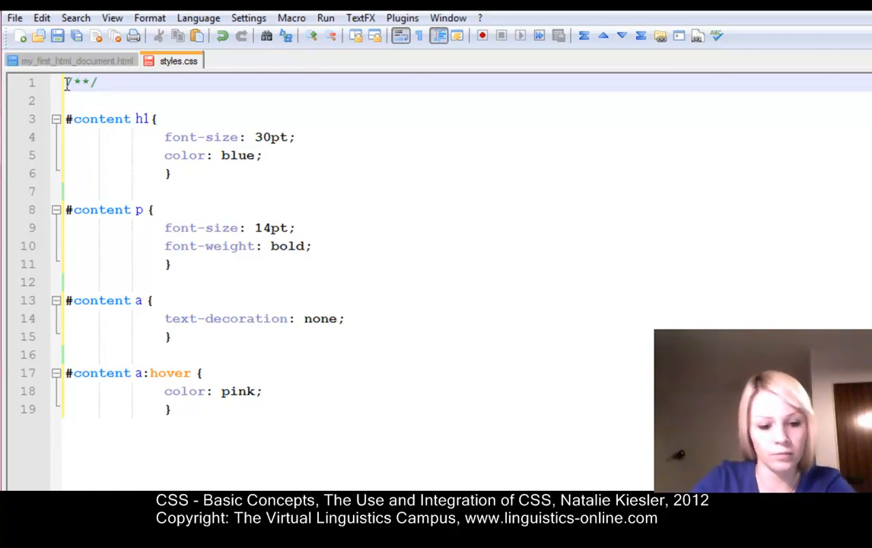
text(Division name)
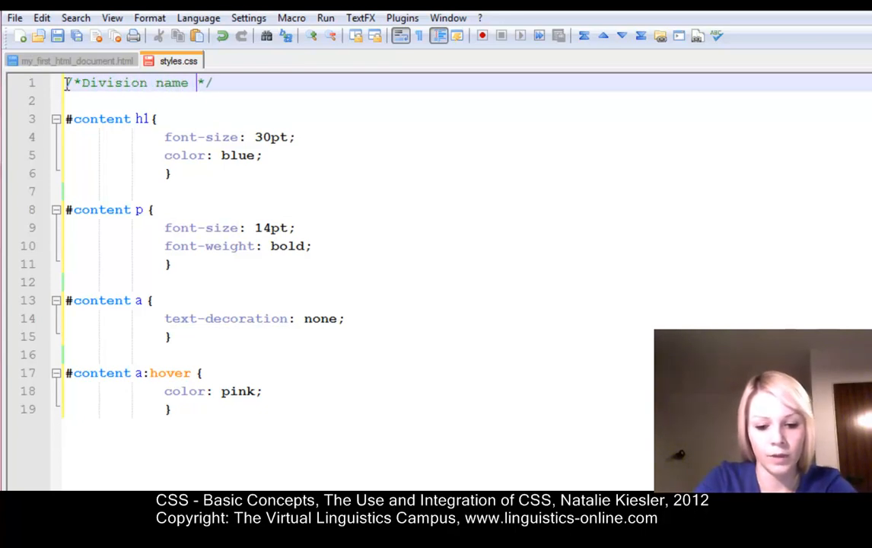
text(is ")
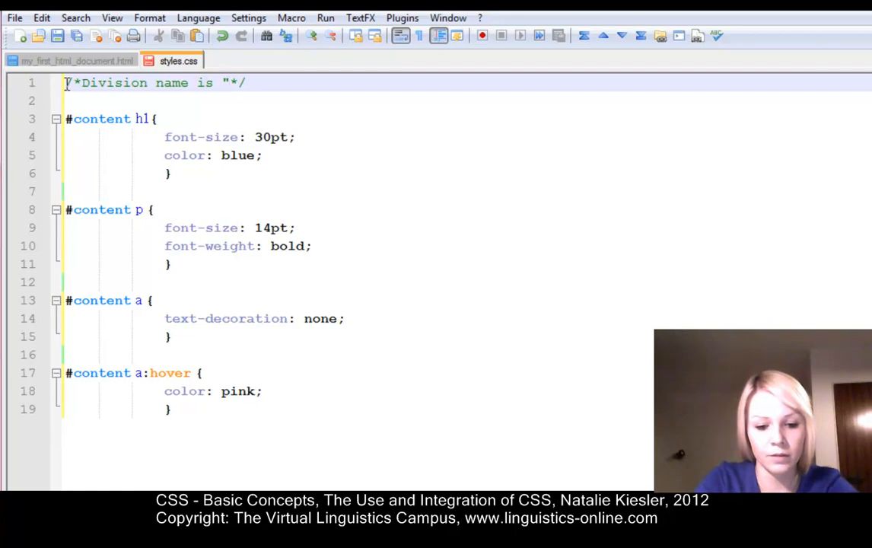
text(content)
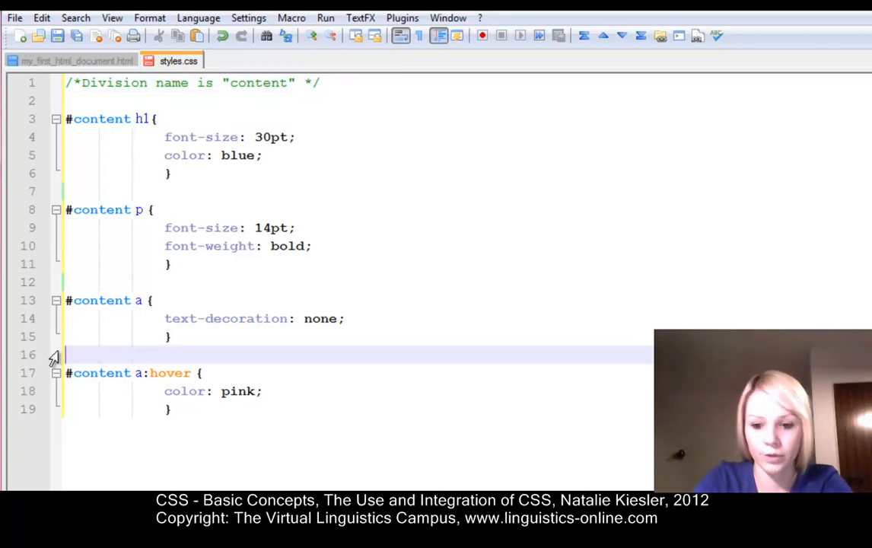
- Begin a /* a:hover me */ comment above the a:hover rule
text(/**)
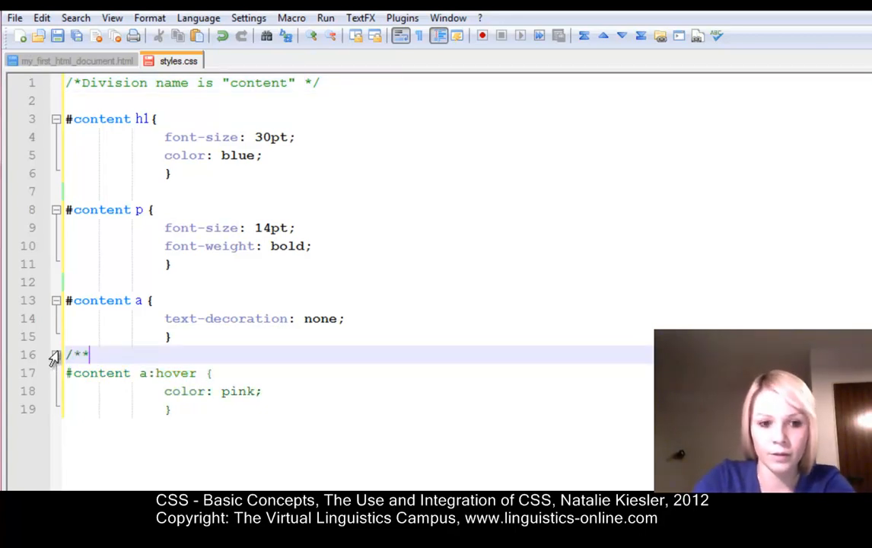
text(*/)
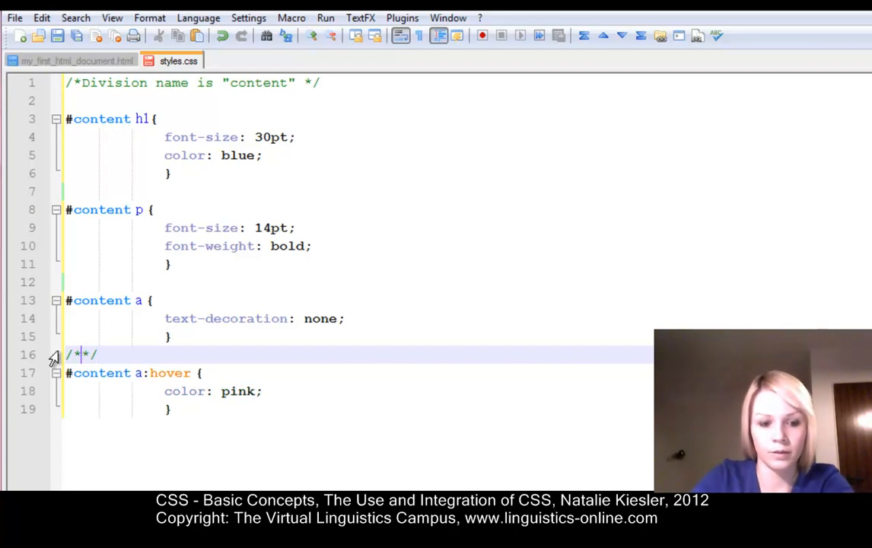
text(a)
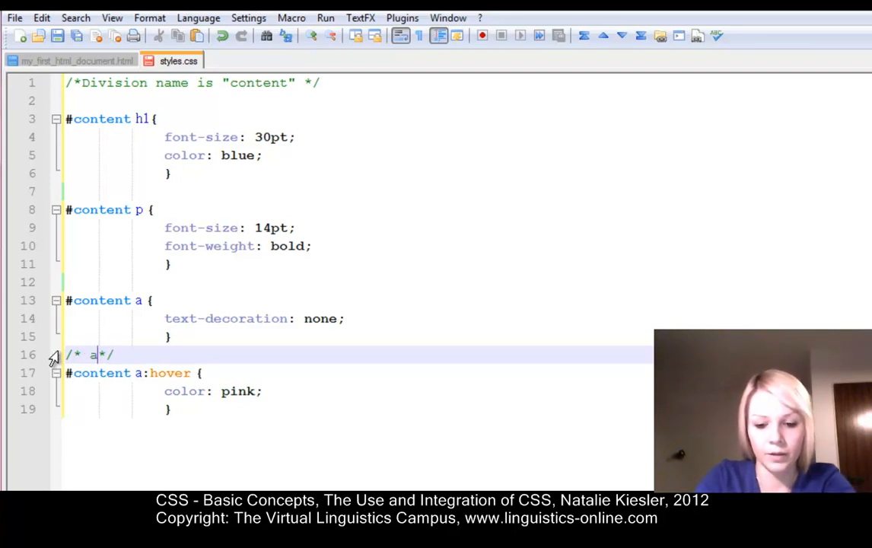
text(hover me)
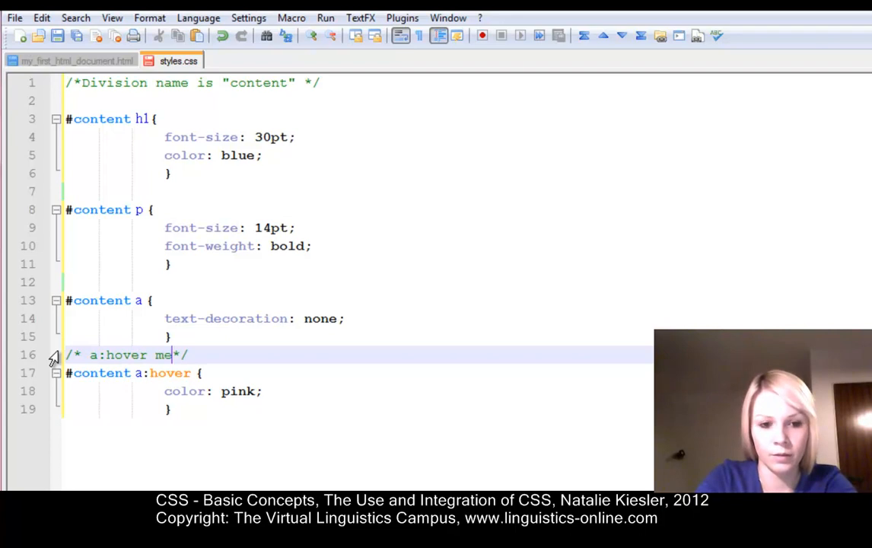